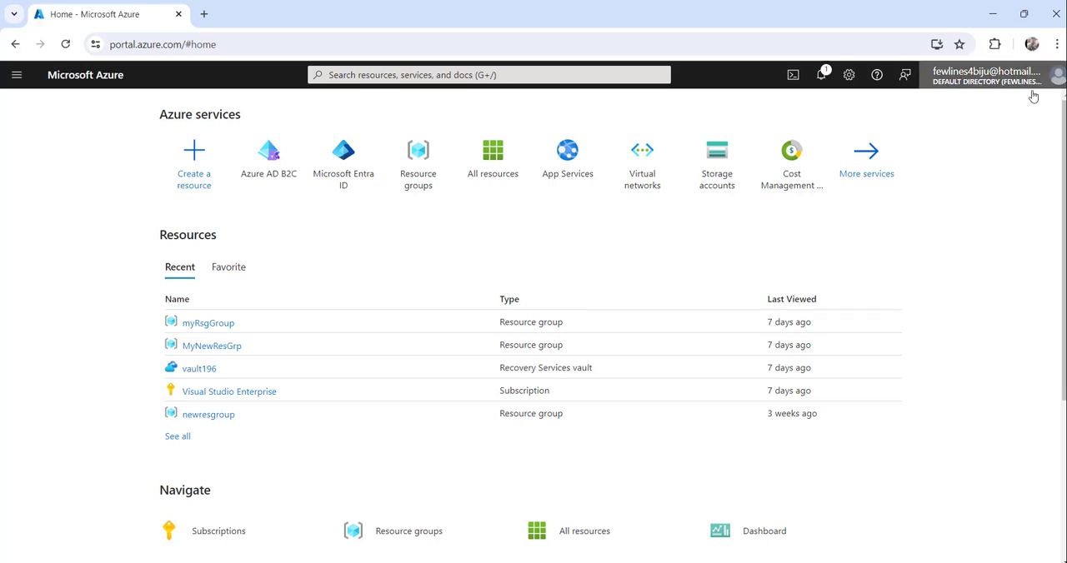
mouse_move(525, 92)
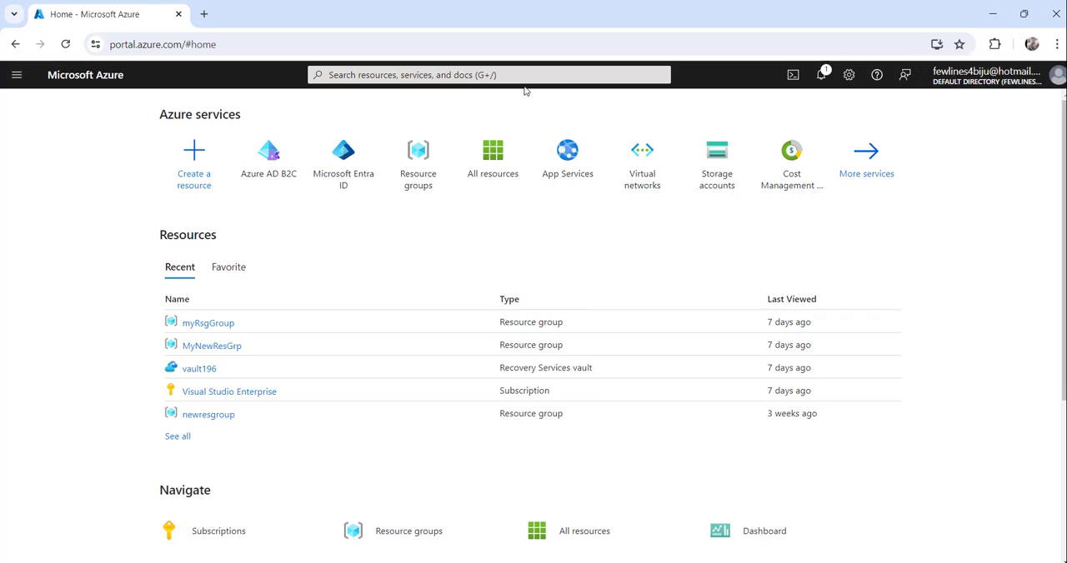
Search the Azure portal for "microsoft entra id" to list matching services.
click(488, 74)
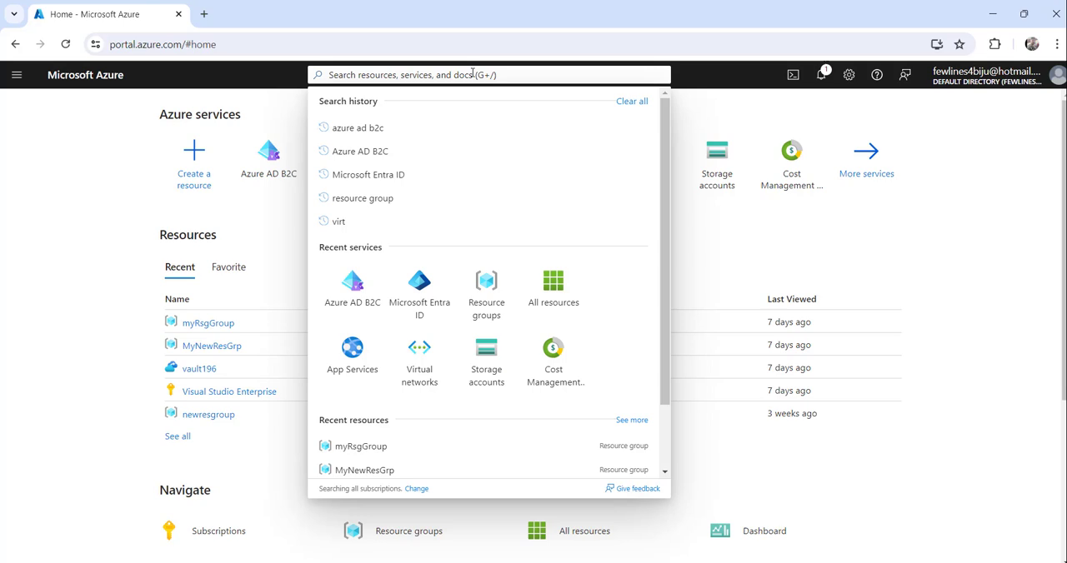
text(microsoft entra)
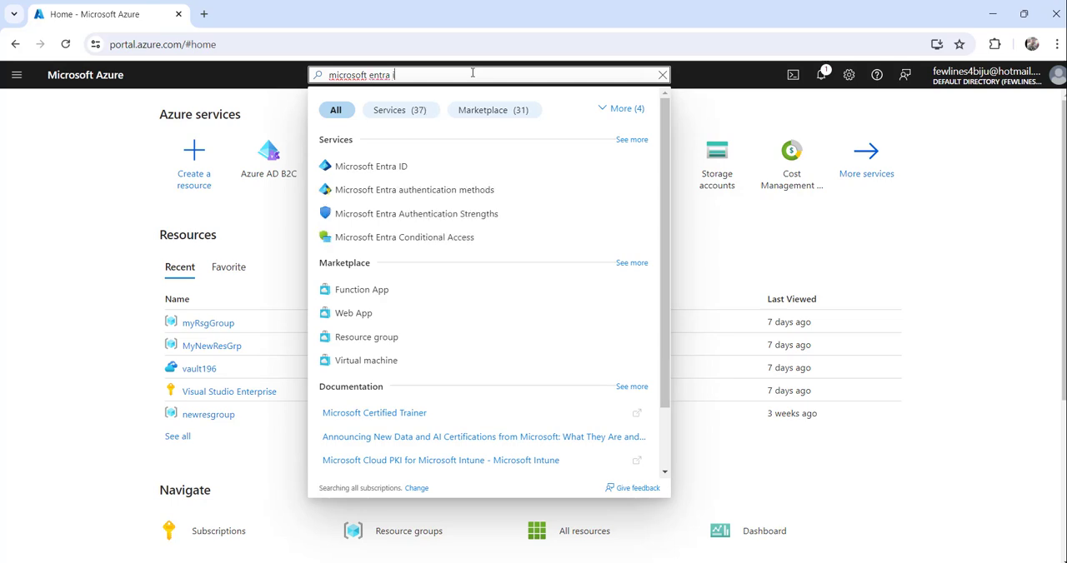
text(id)
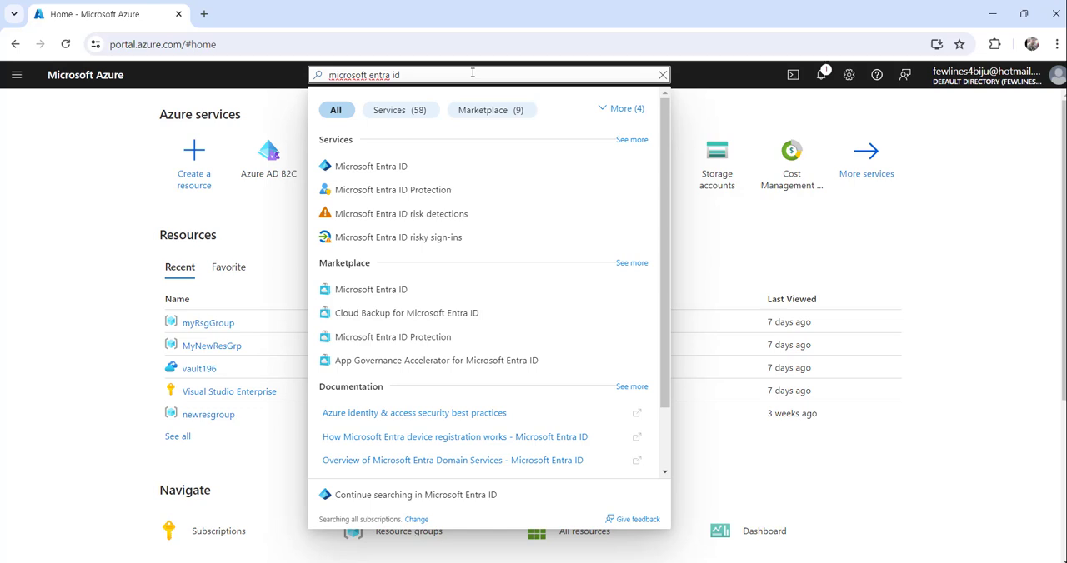
mouse_move(371, 166)
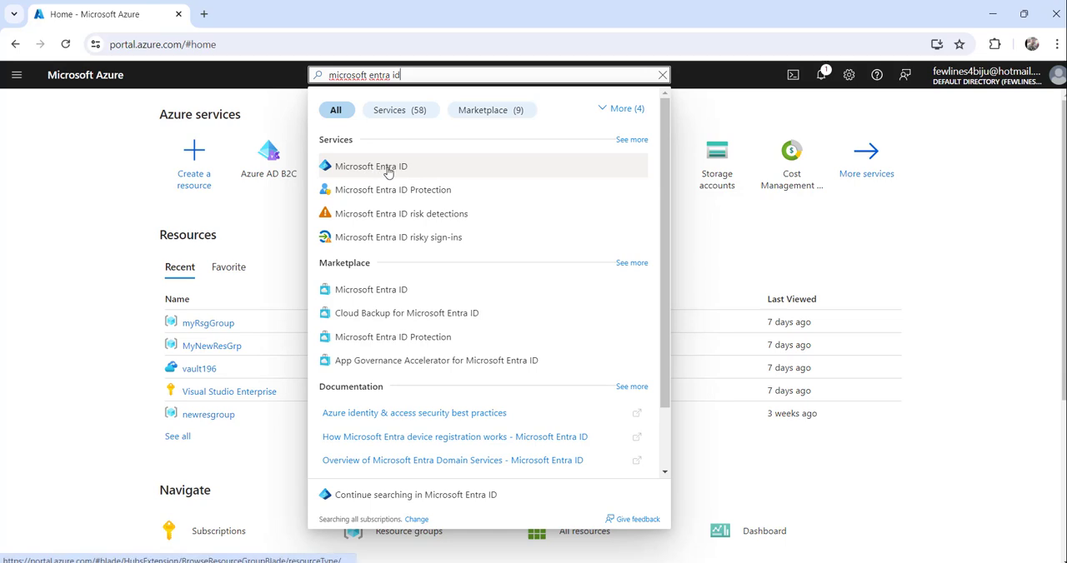
Open Microsoft Entra ID and show the Default Directory's seven users under Manage.
click(371, 166)
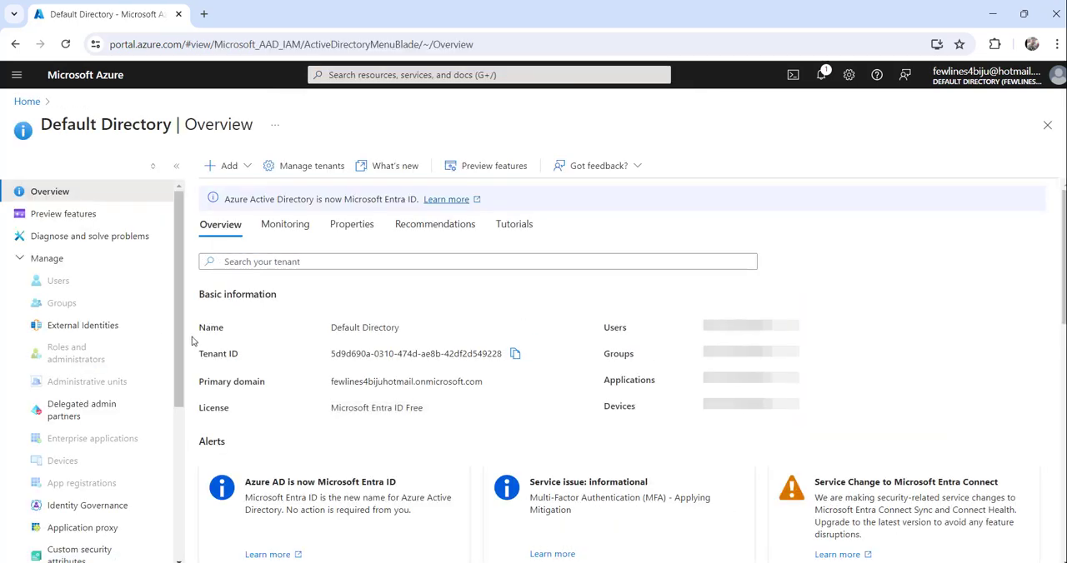
click(47, 258)
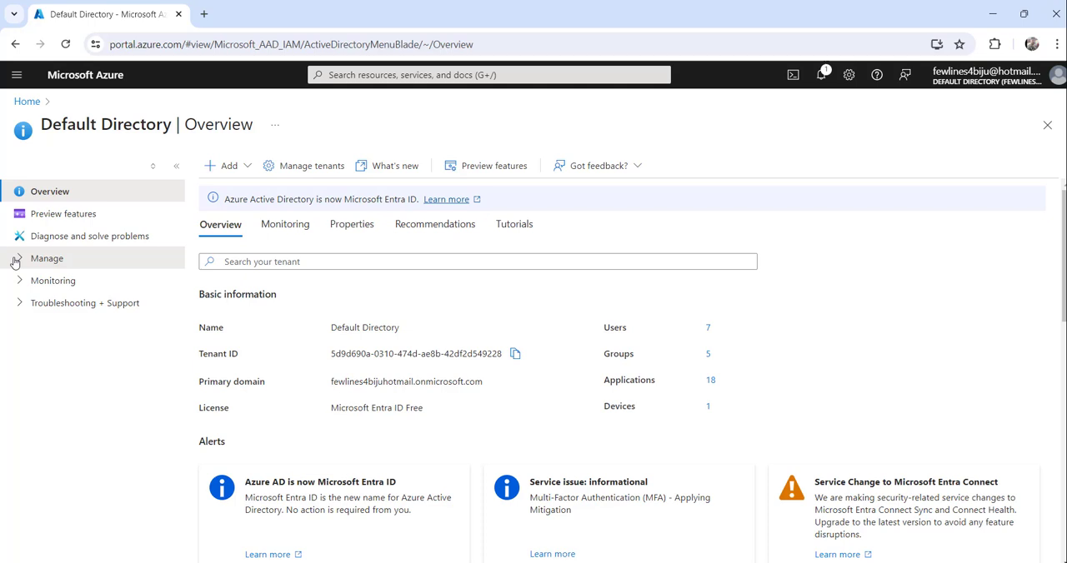
click(47, 258)
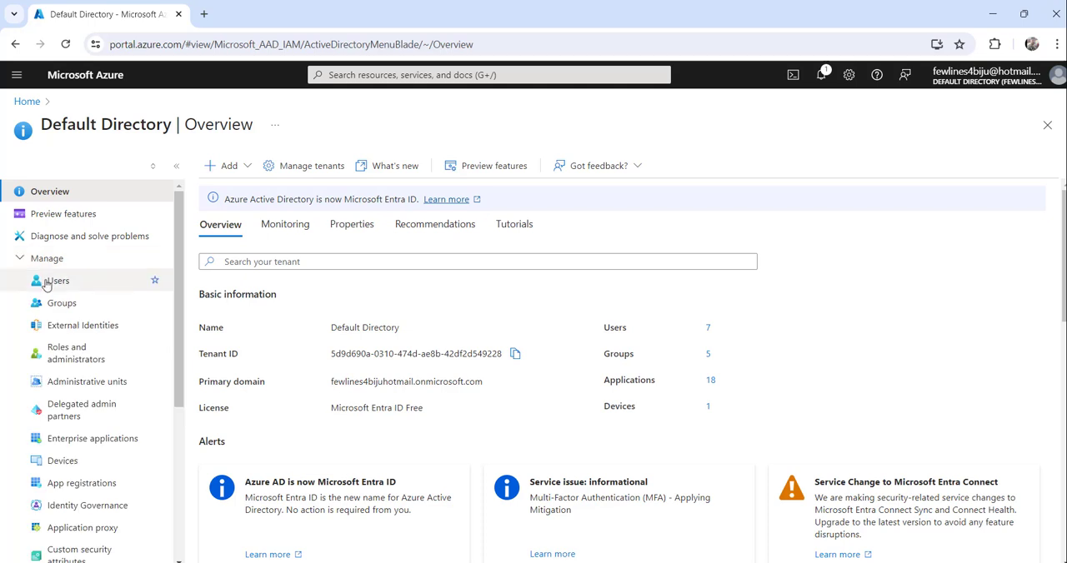
click(56, 281)
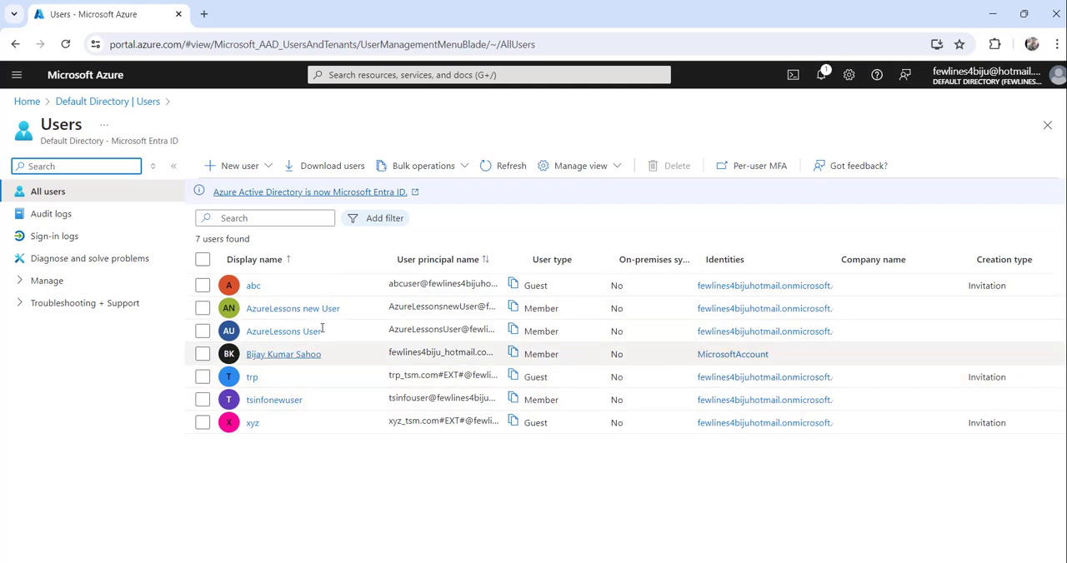
mouse_move(347, 439)
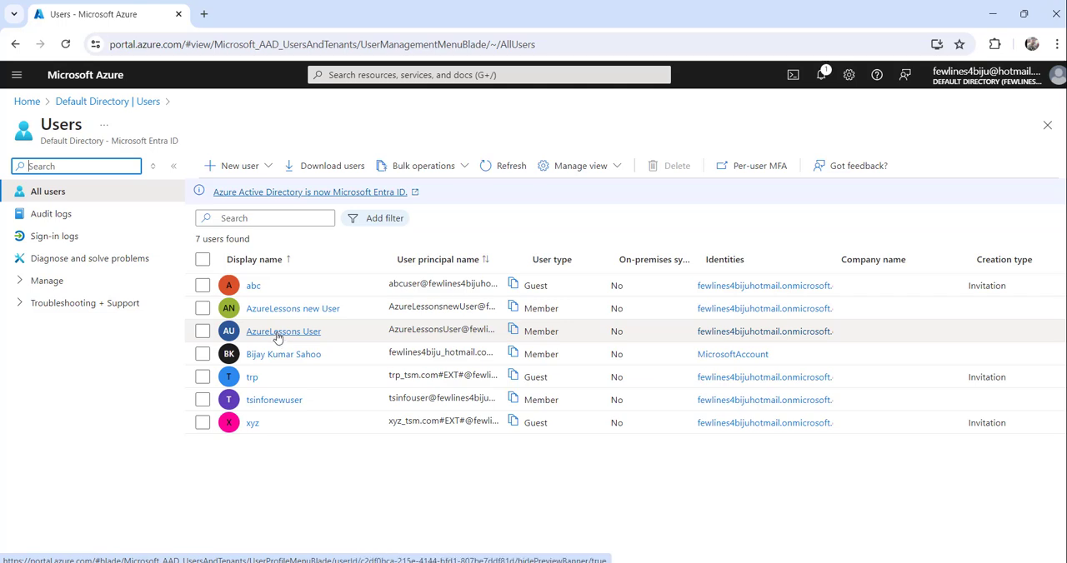
Open AzureLessons User's Member profile from the users list.
click(283, 331)
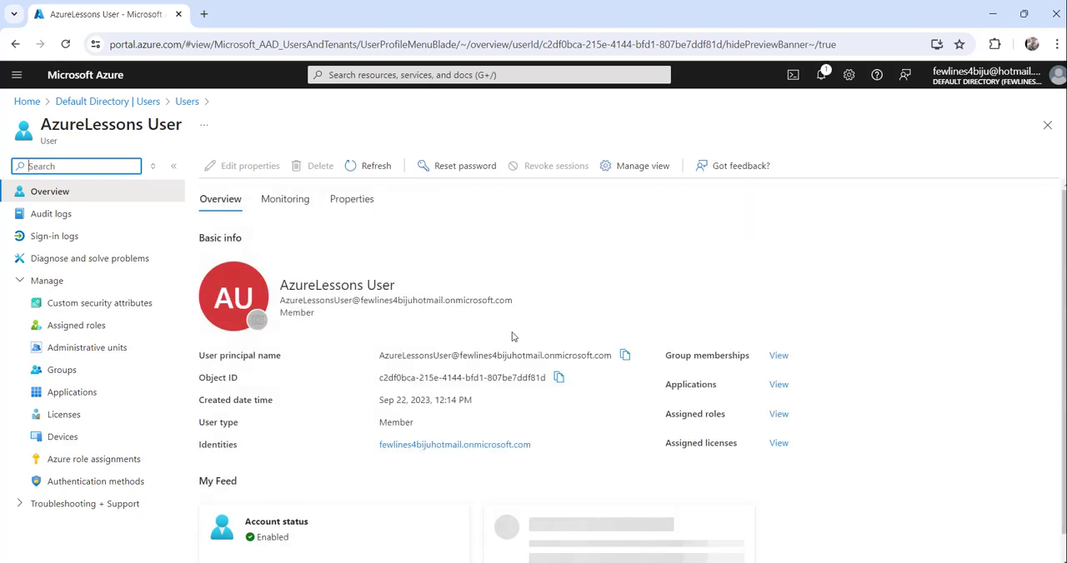
mouse_move(457, 339)
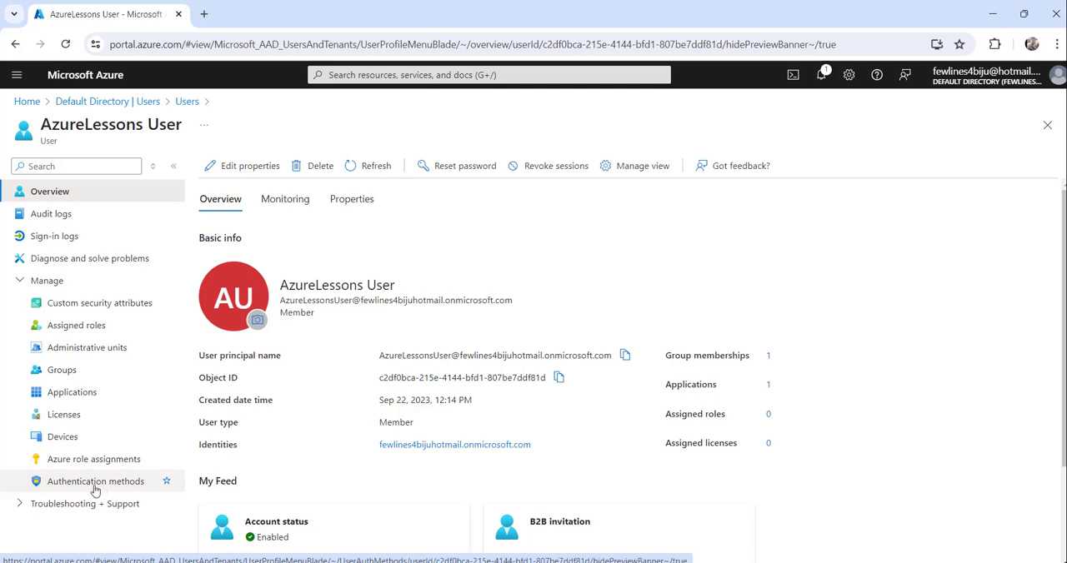
Revoke AzureLessons User's multifactor authentication sessions from the Authentication methods page.
click(95, 481)
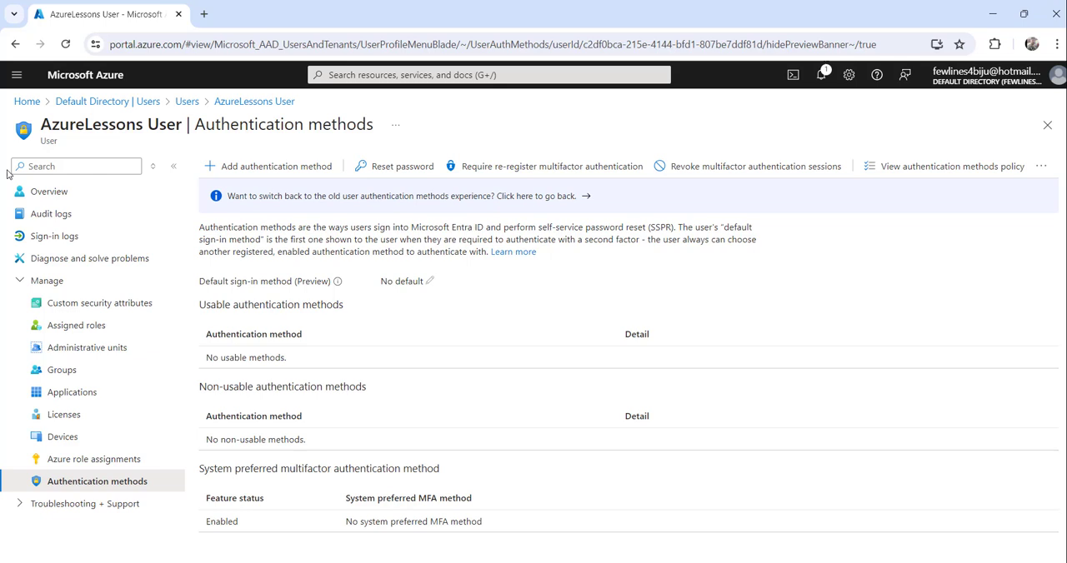
mouse_move(612, 250)
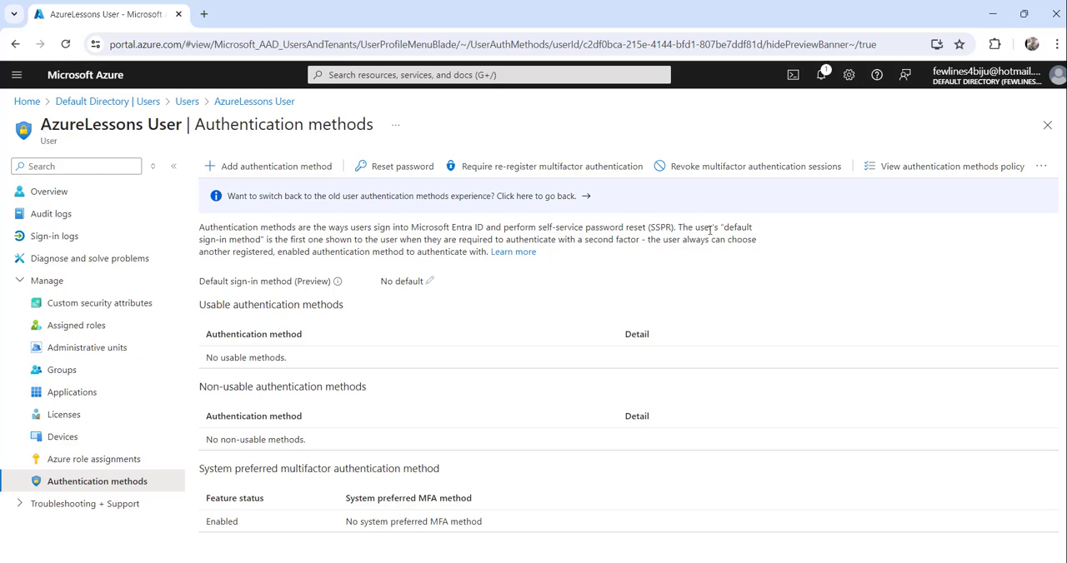
mouse_move(681, 175)
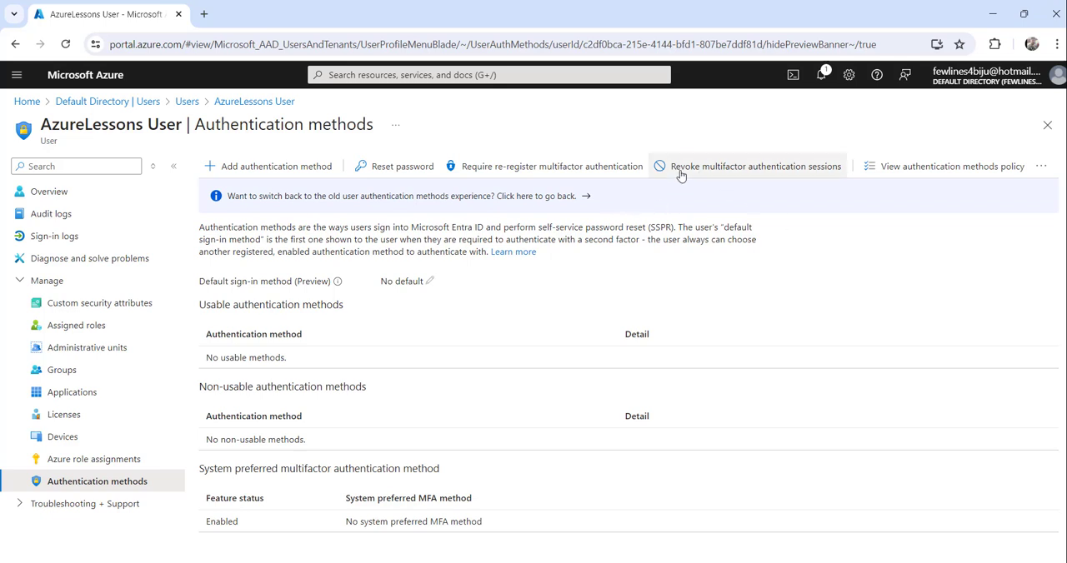
mouse_move(628, 175)
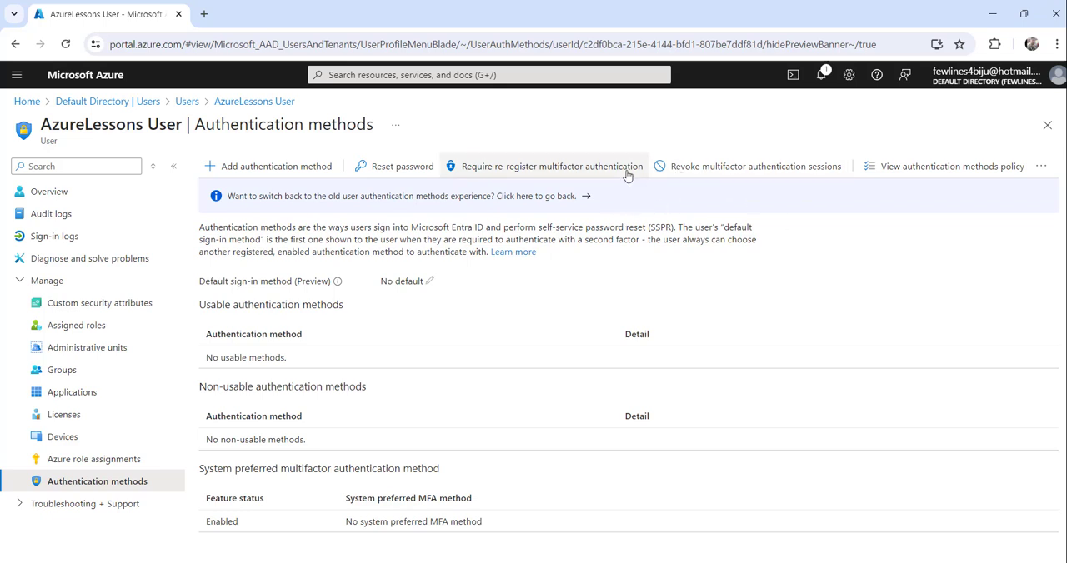
mouse_move(703, 171)
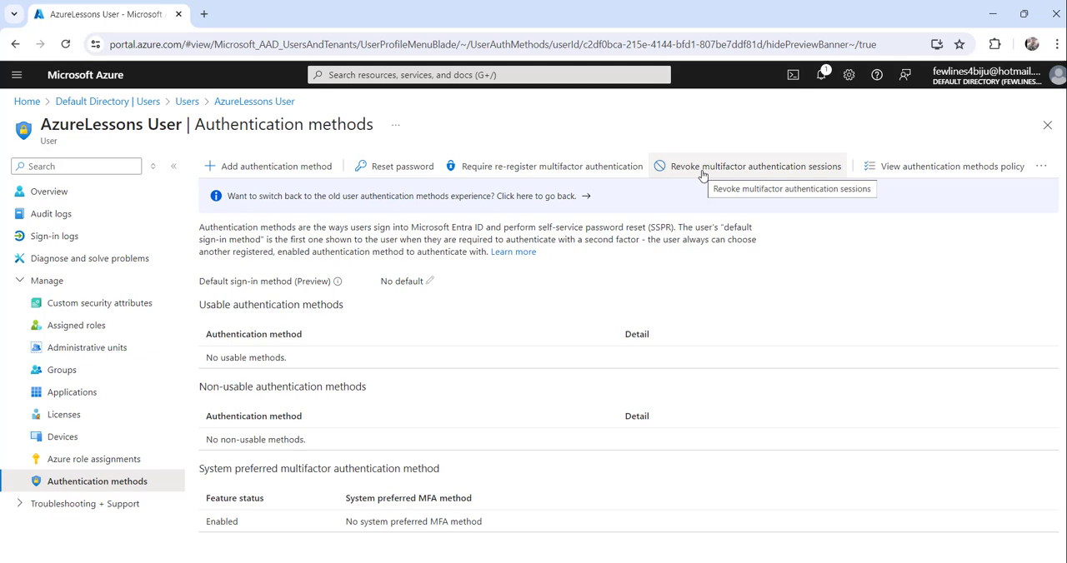
click(755, 166)
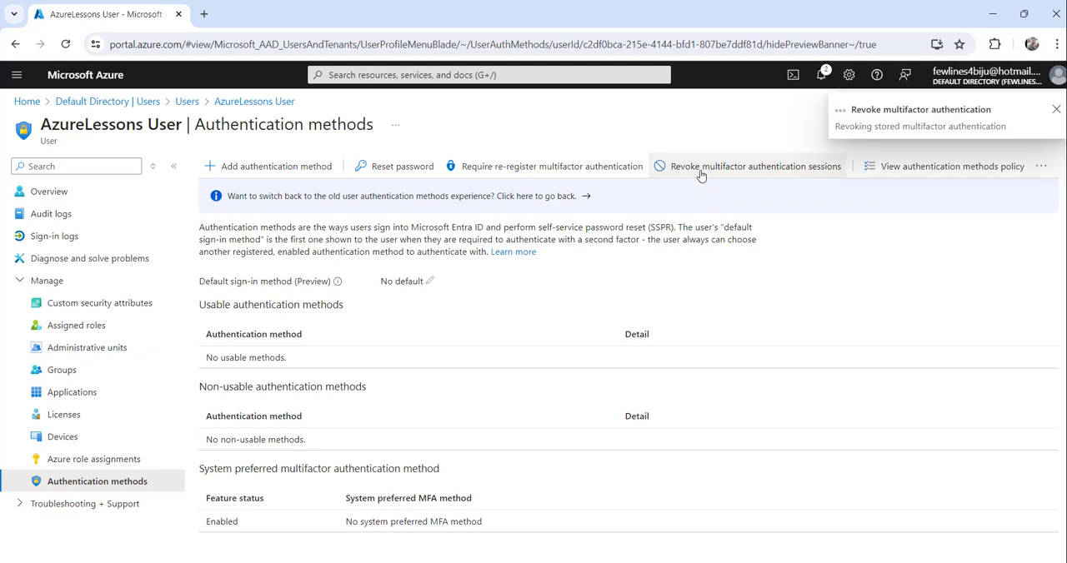
click(756, 166)
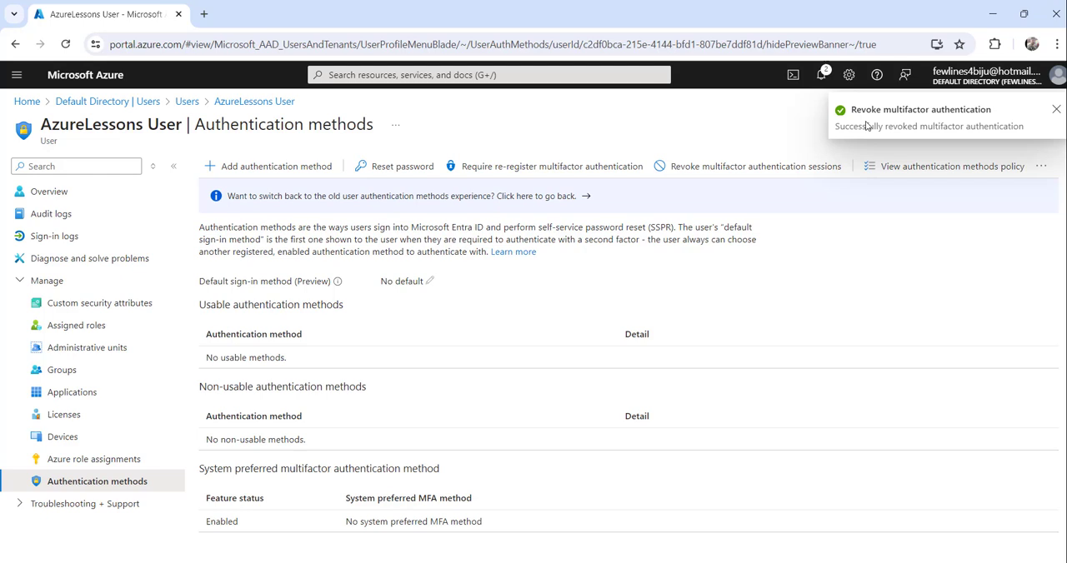
mouse_move(905, 136)
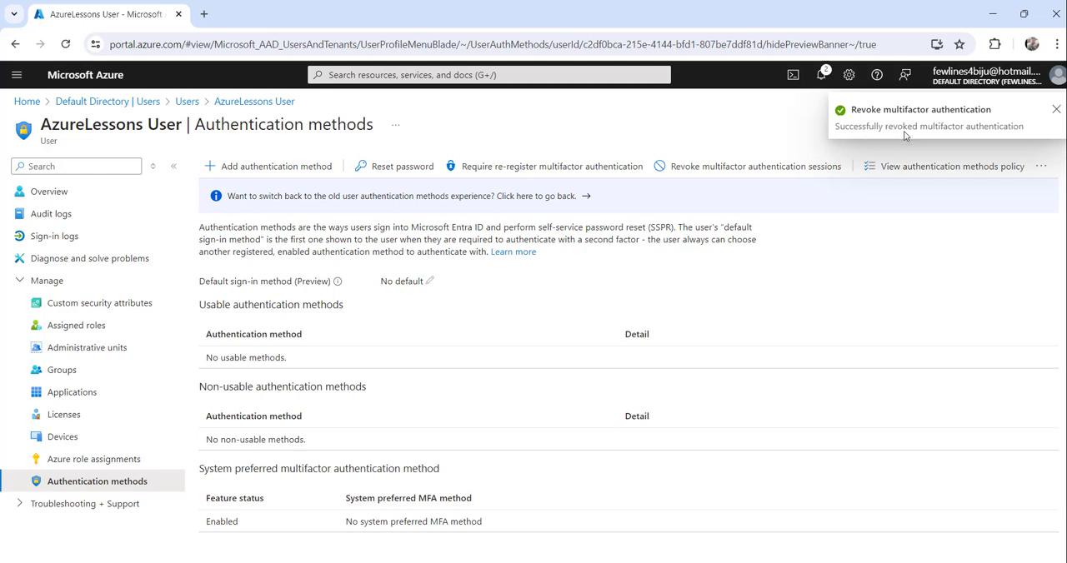
mouse_move(985, 137)
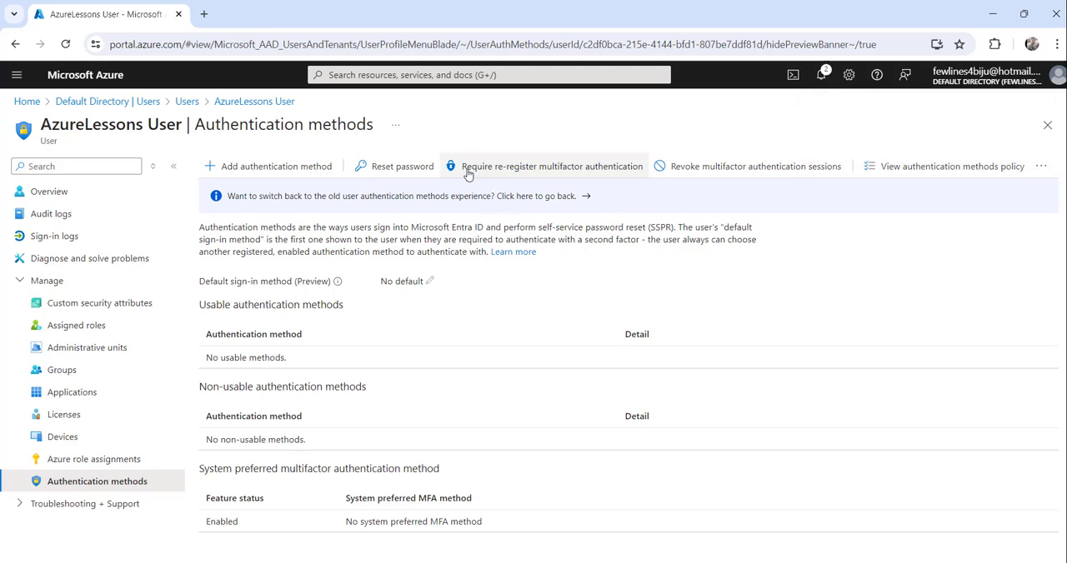
mouse_move(521, 173)
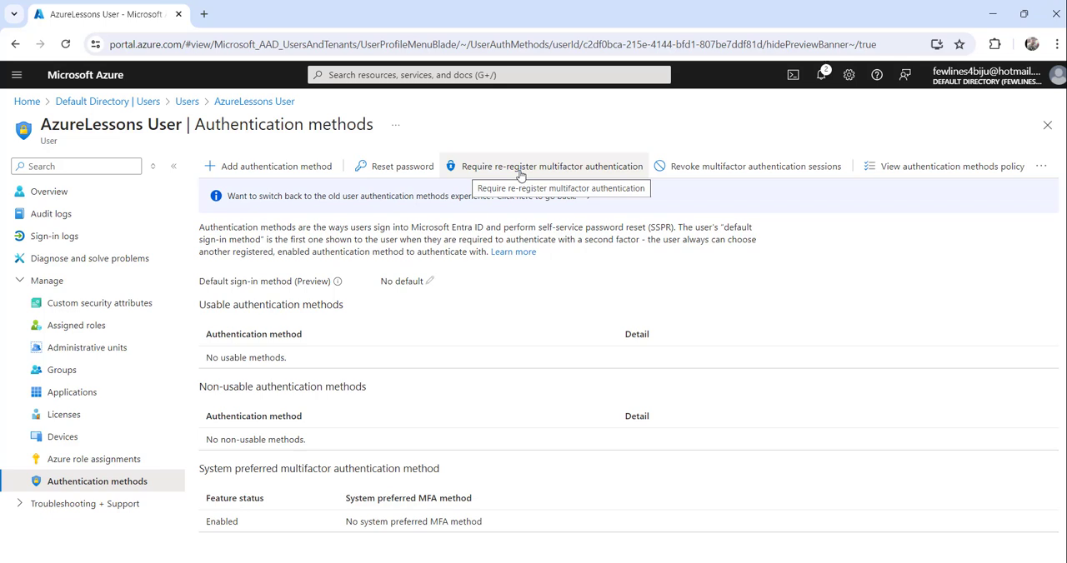
mouse_move(550, 171)
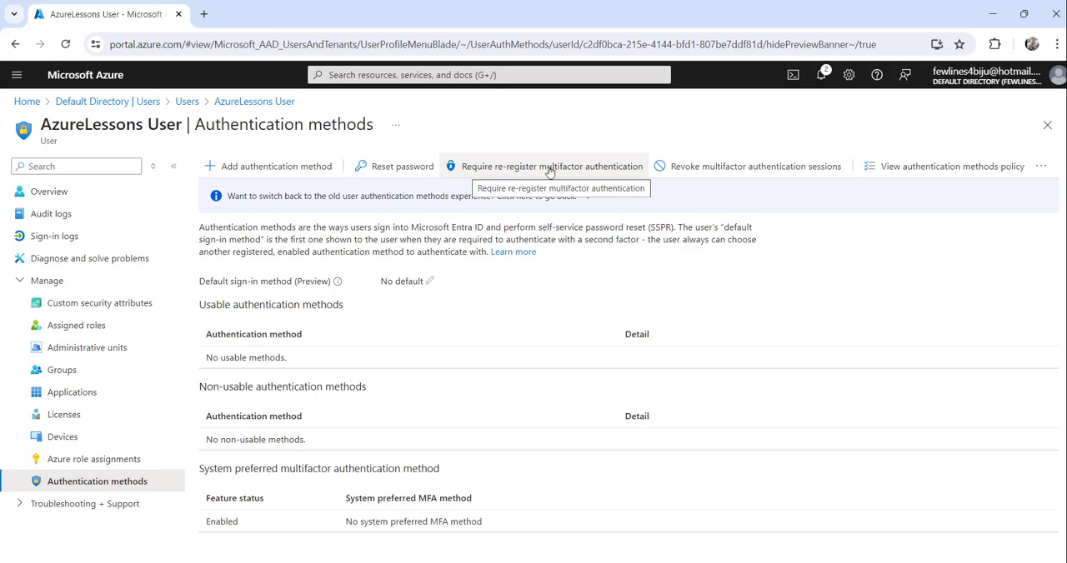
Confirm the multifactor re-registration requirement for AzureLessons User and dismiss the notification.
click(551, 166)
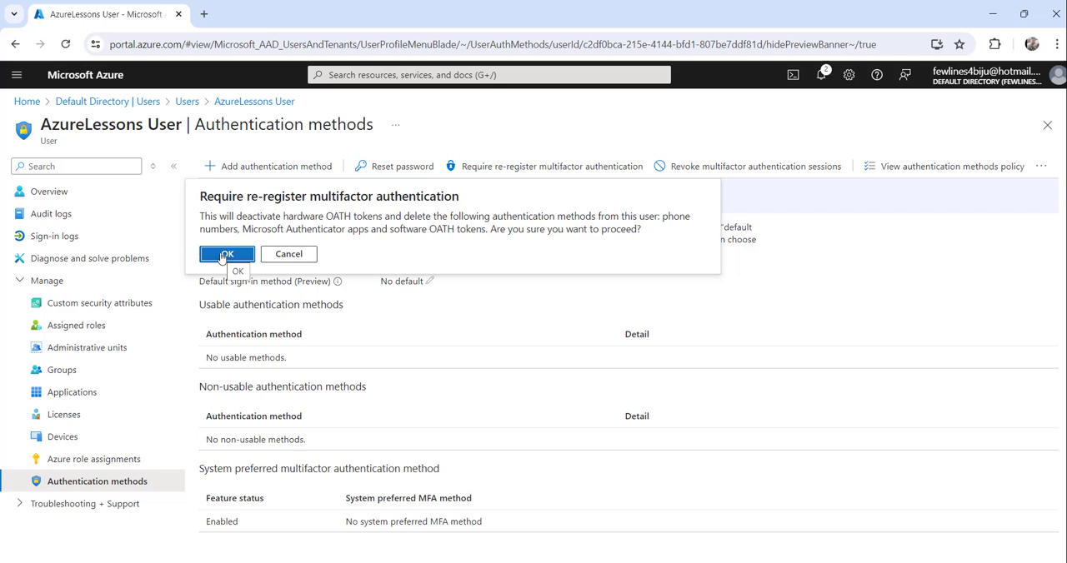
click(227, 254)
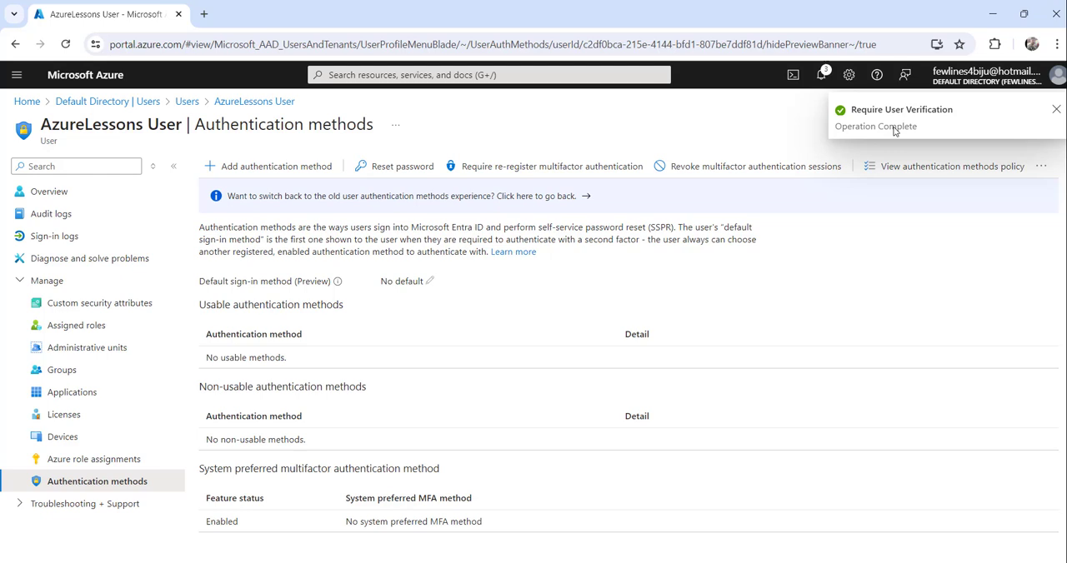
mouse_move(669, 284)
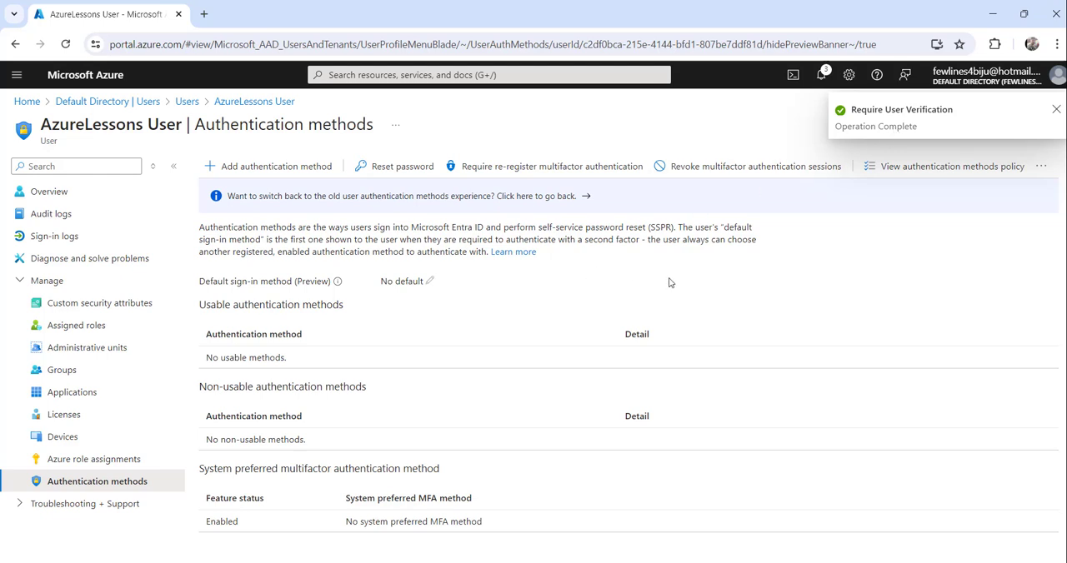
mouse_move(808, 293)
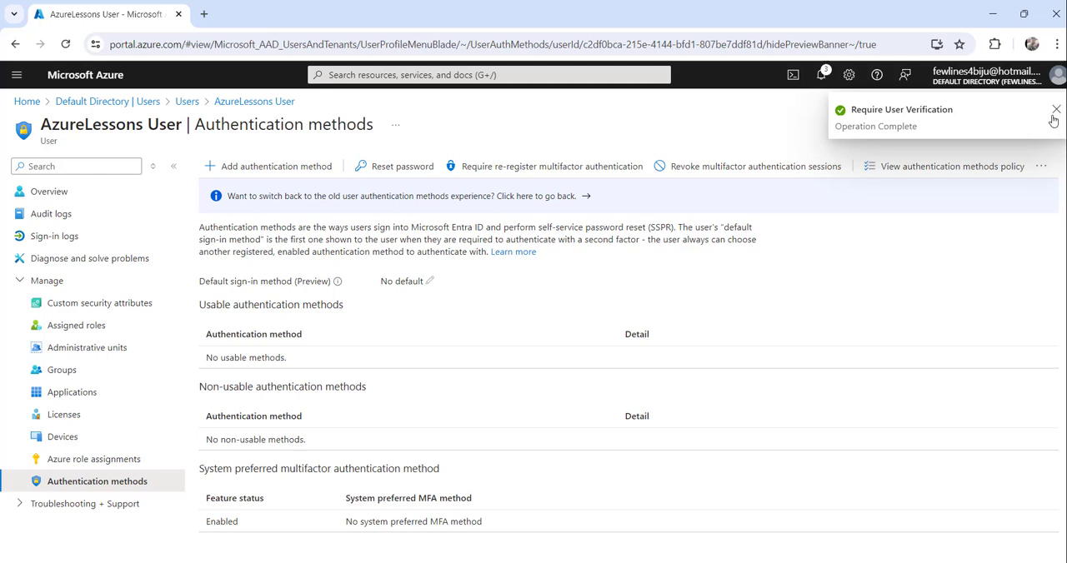
click(1056, 109)
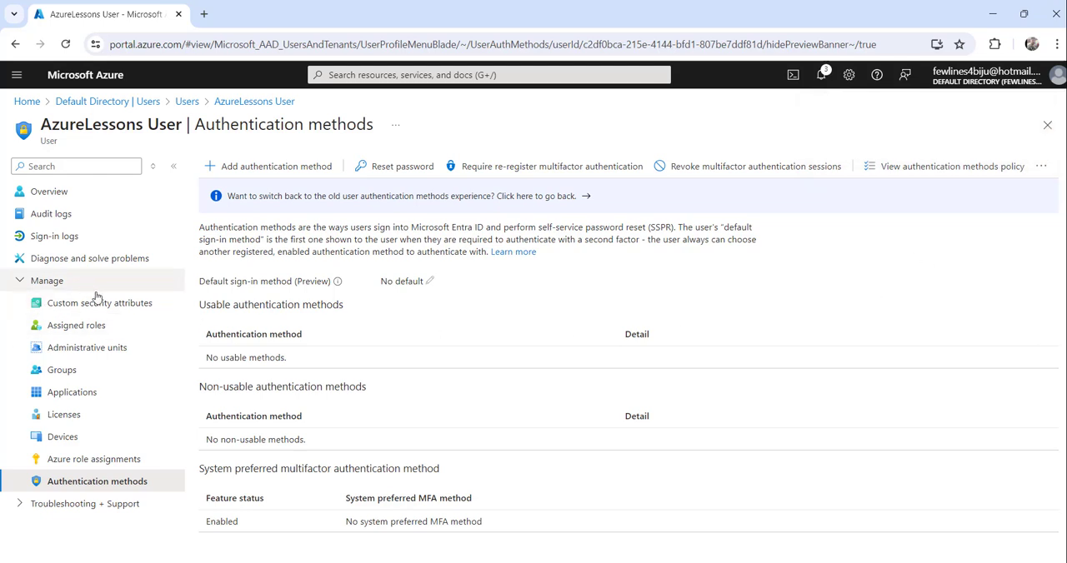
Enter AzureLessons User's sign-in name in a private Azure portal window, then return to admin.
click(49, 191)
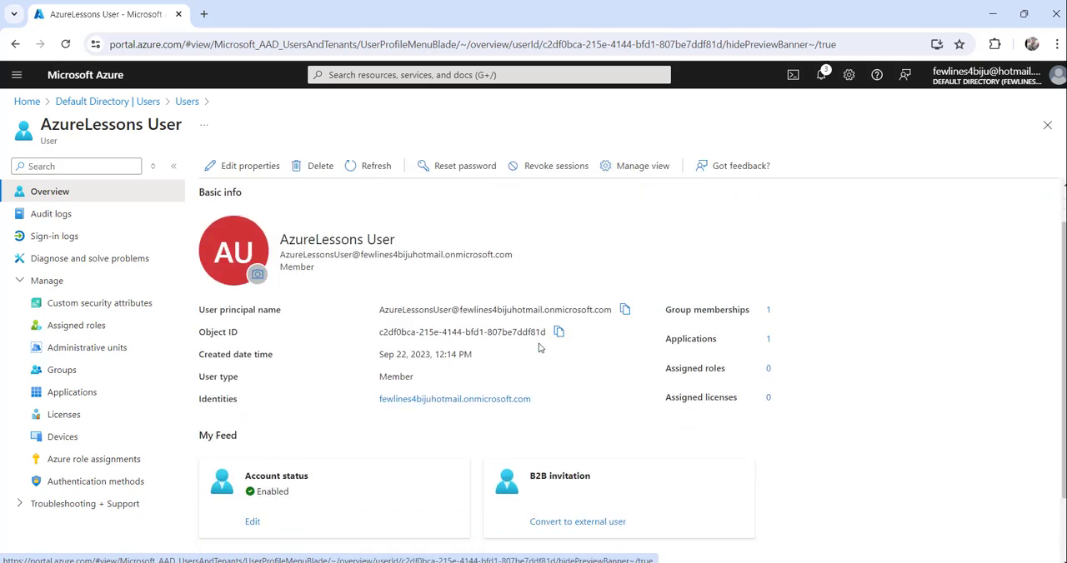
mouse_move(625, 286)
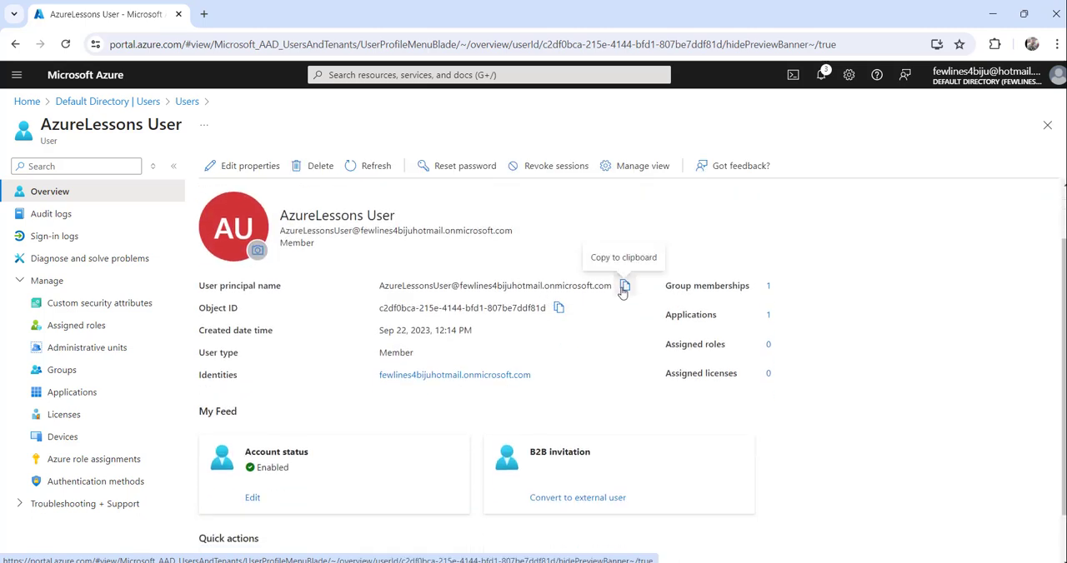
mouse_move(871, 323)
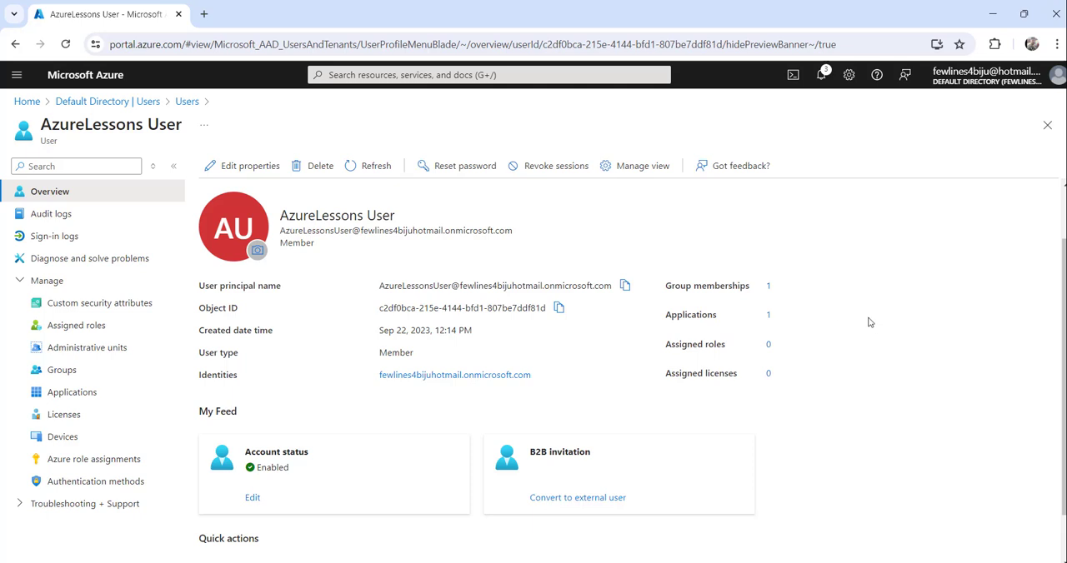
mouse_move(720, 390)
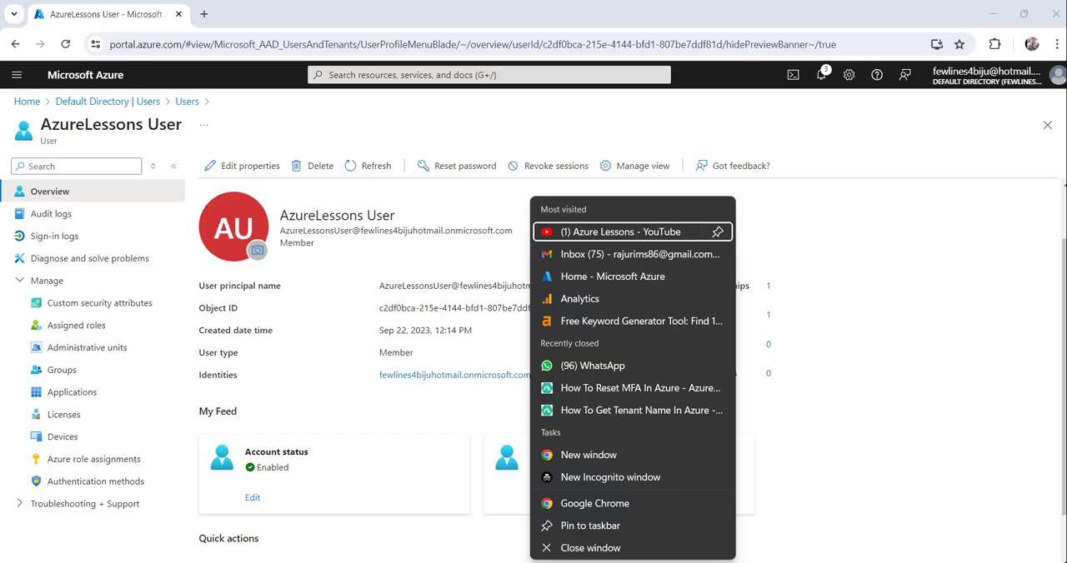
click(609, 476)
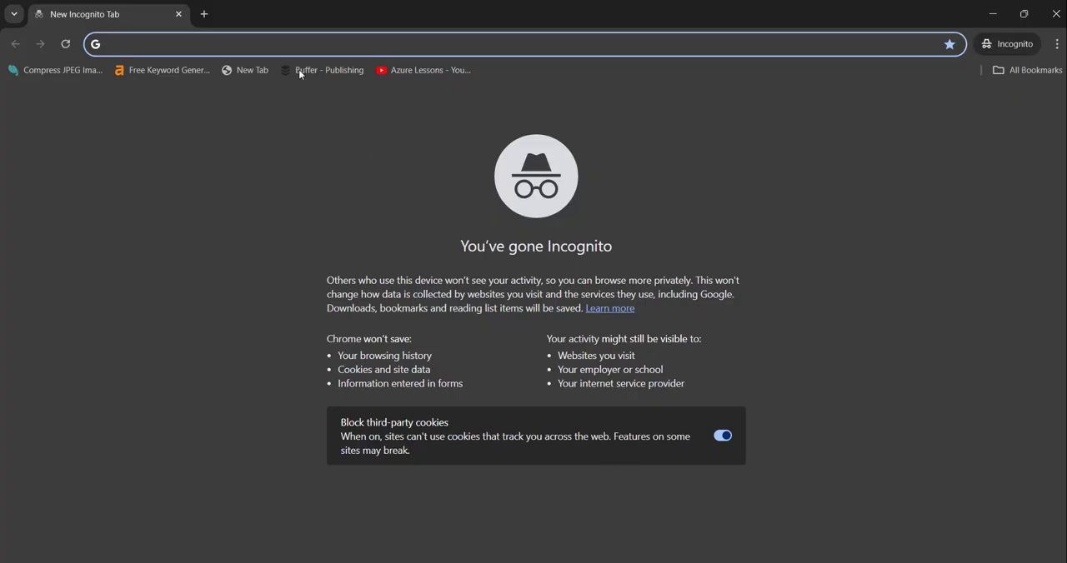
click(428, 70)
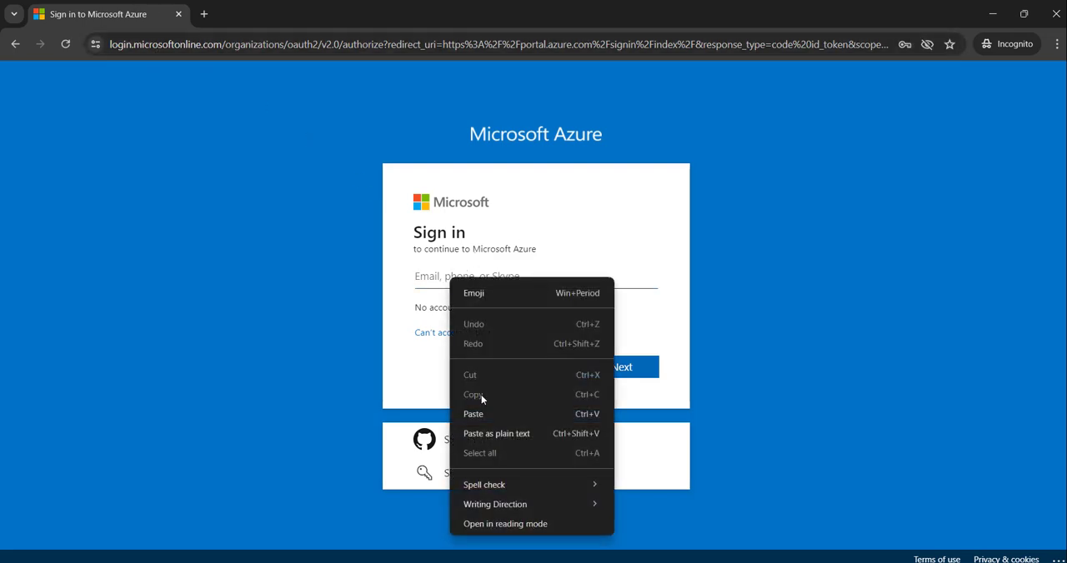
click(472, 414)
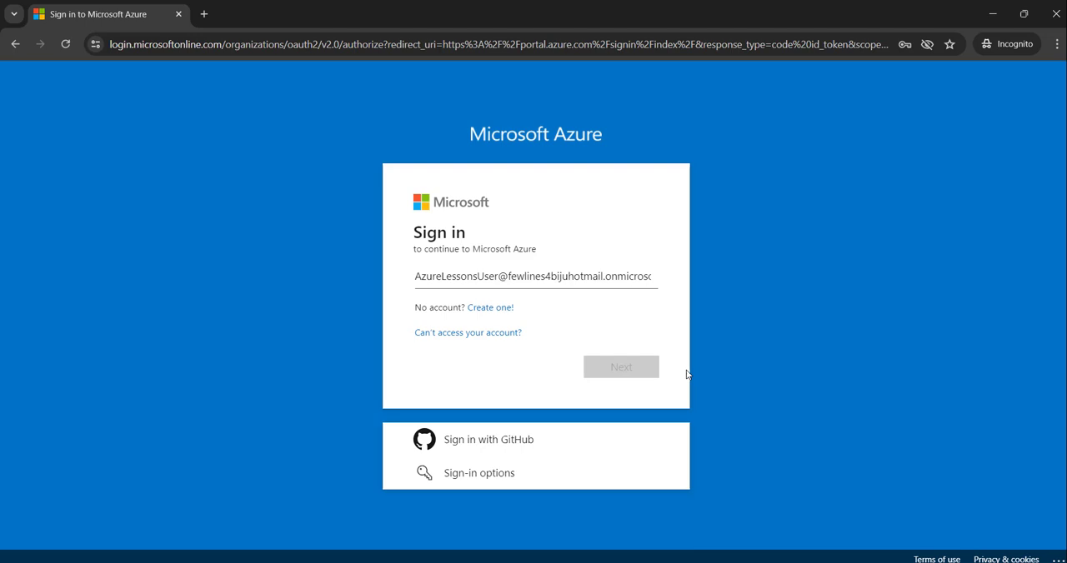
click(620, 367)
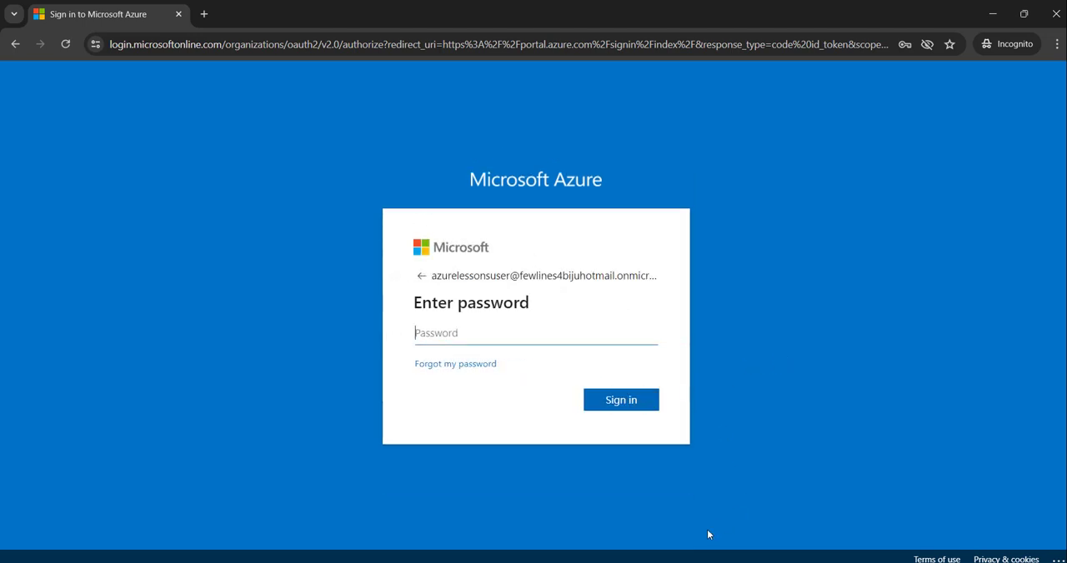
click(620, 400)
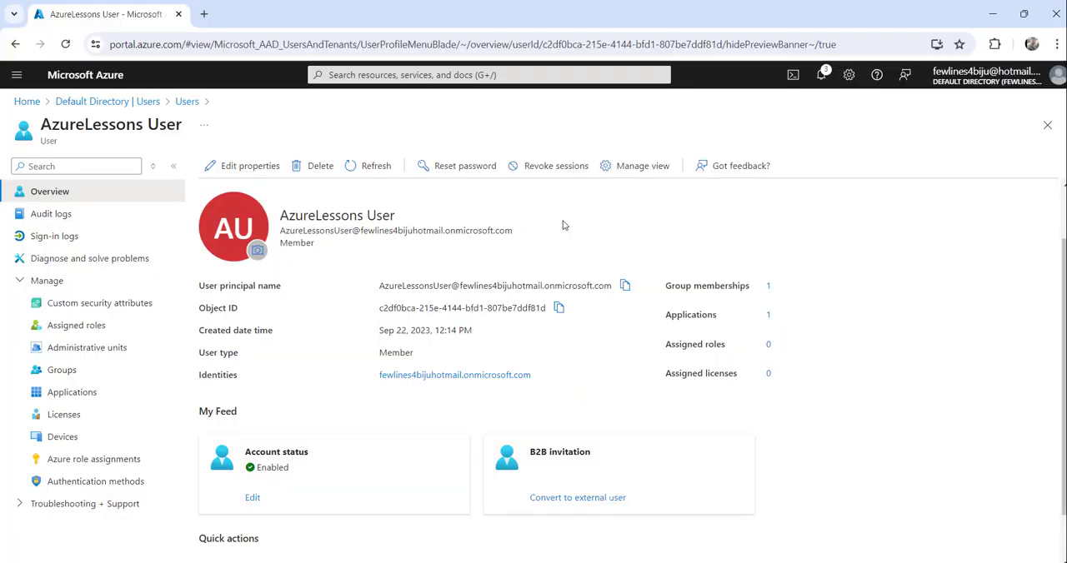
Generate a temporary password for AzureLessons User and paste it at the private sign-in prompt.
click(457, 165)
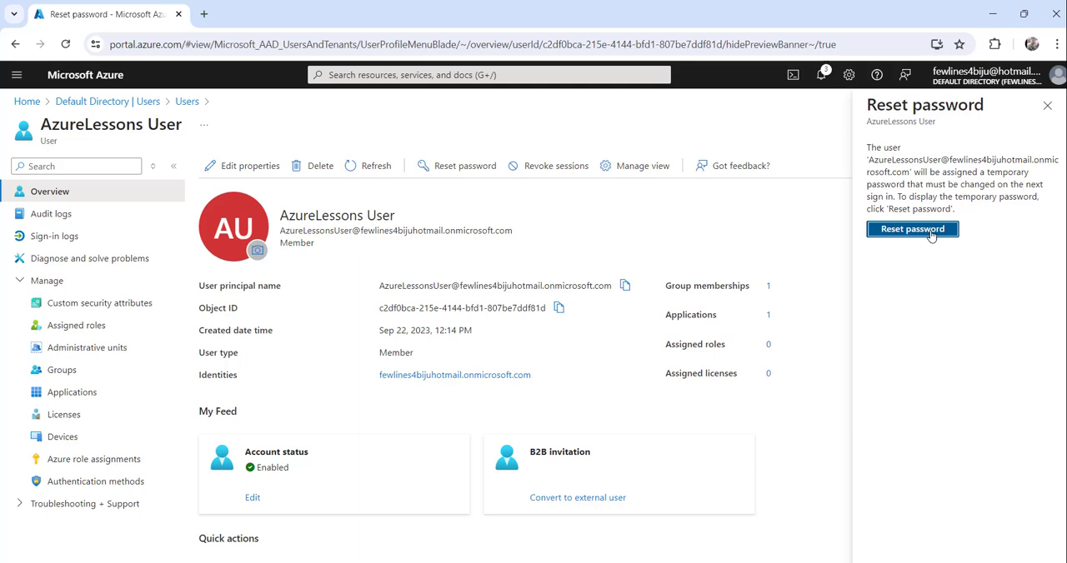
click(911, 229)
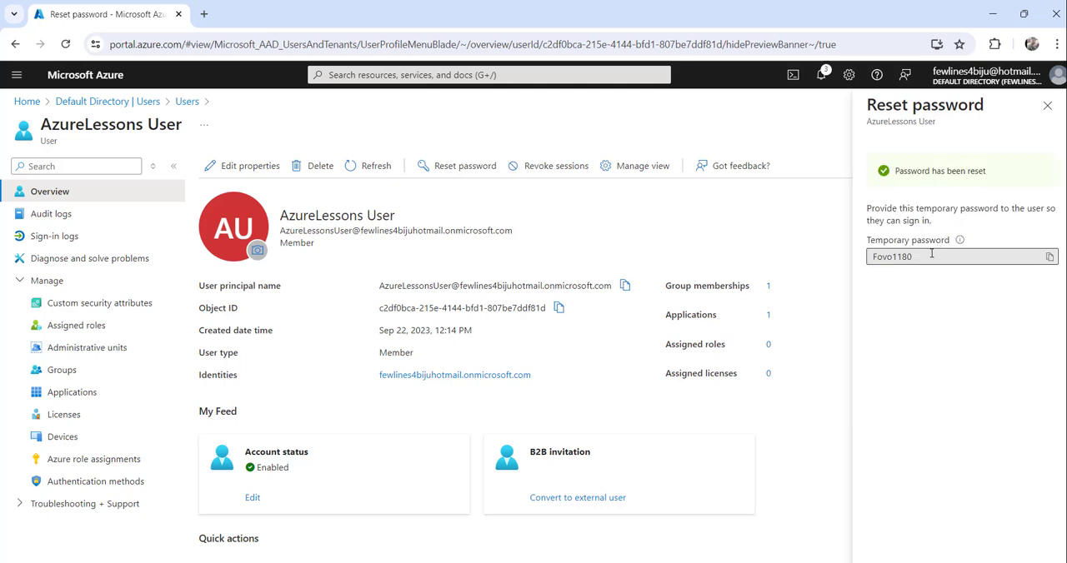
click(1049, 256)
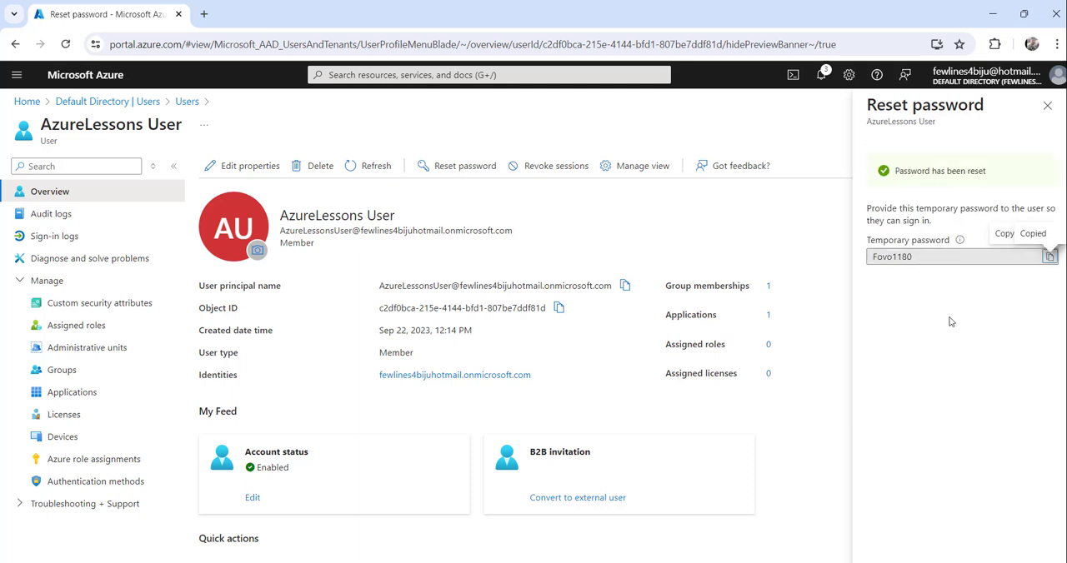
click(1050, 256)
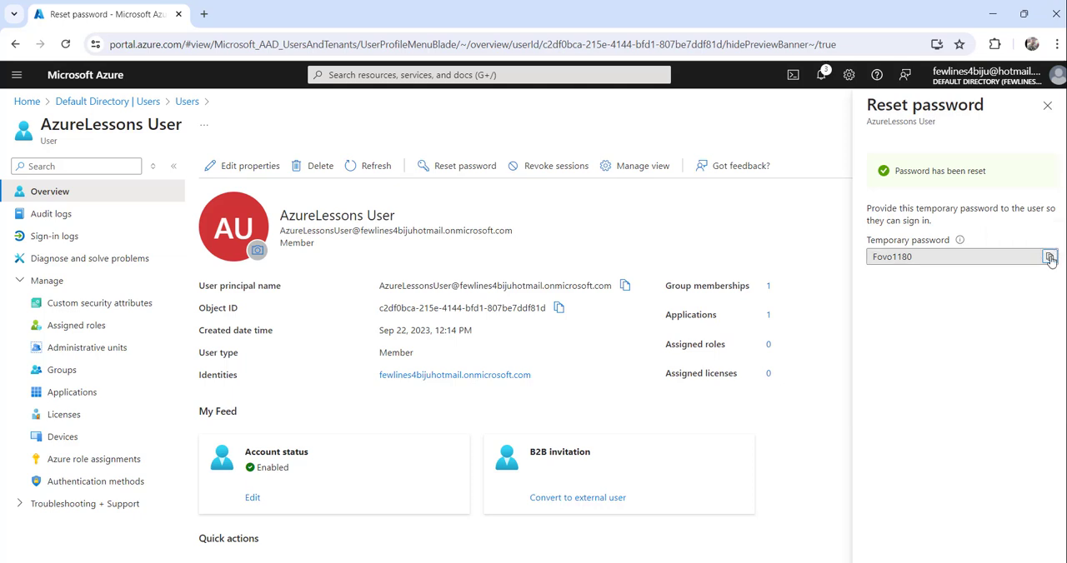
click(1049, 257)
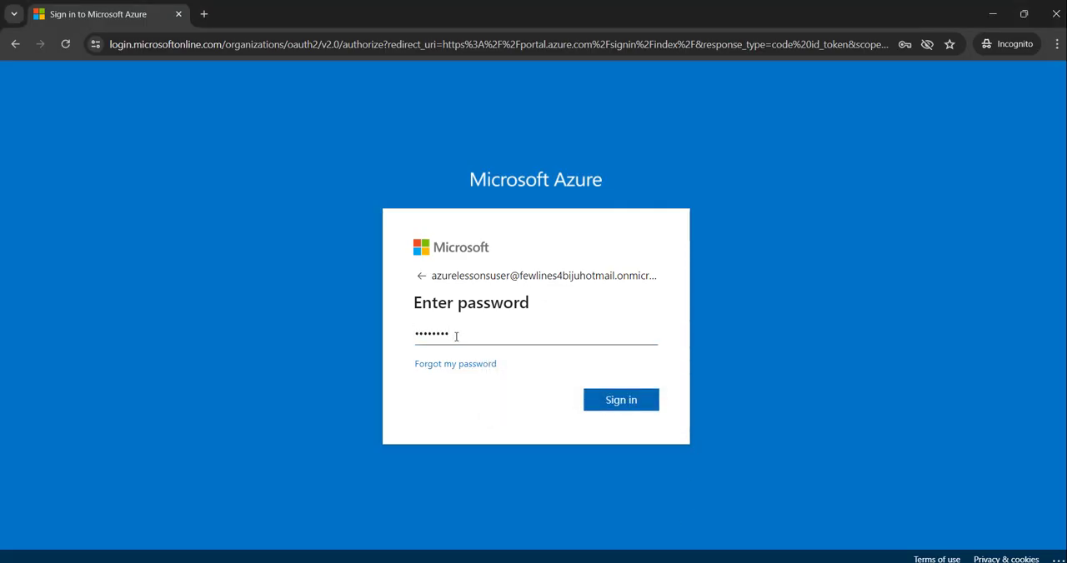
Sign in with the temporary password, then enter and confirm a new password.
click(620, 400)
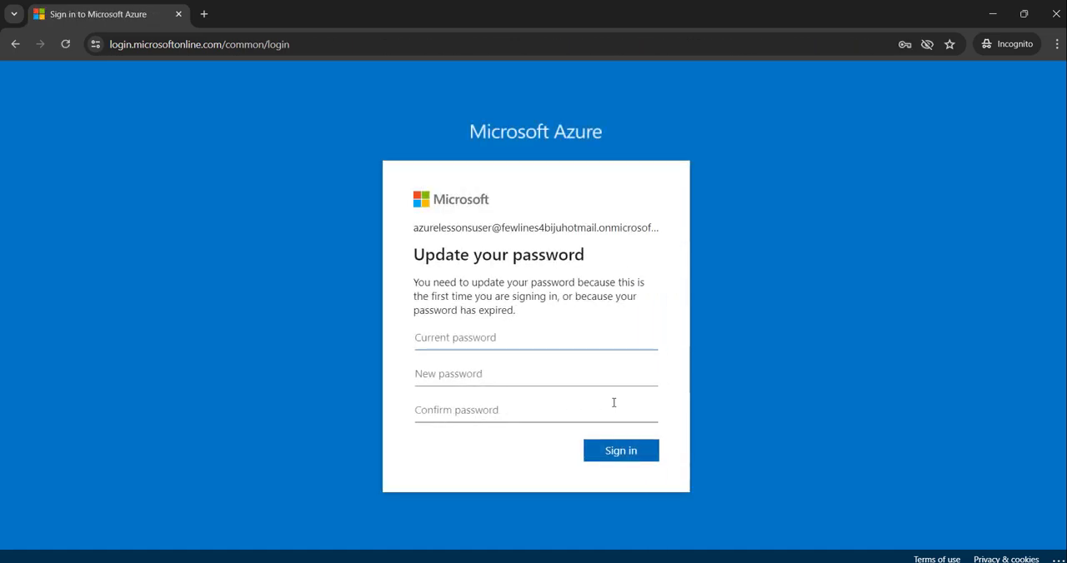
click(535, 338)
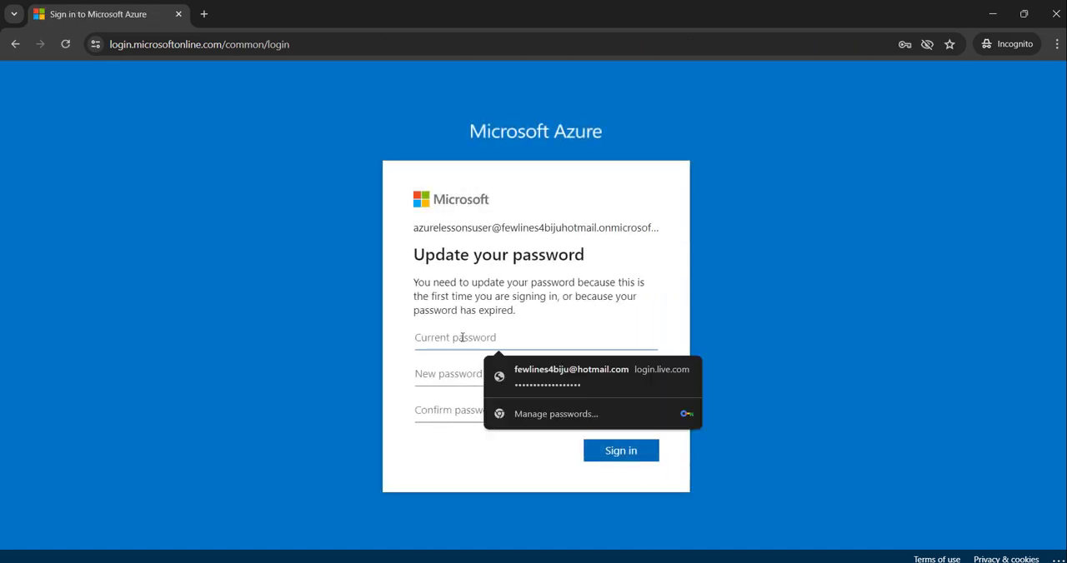
click(455, 338)
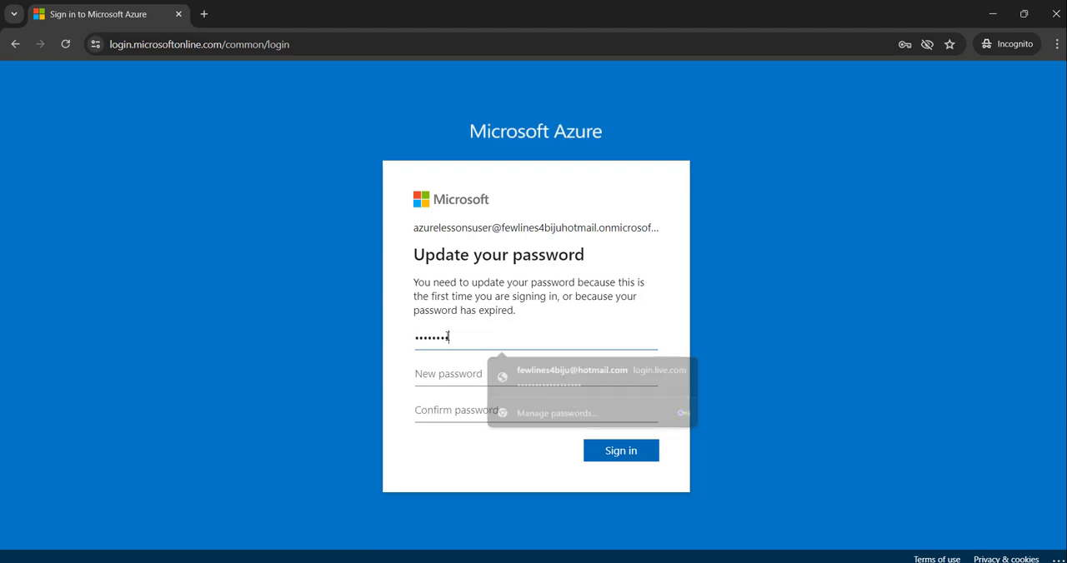
click(534, 373)
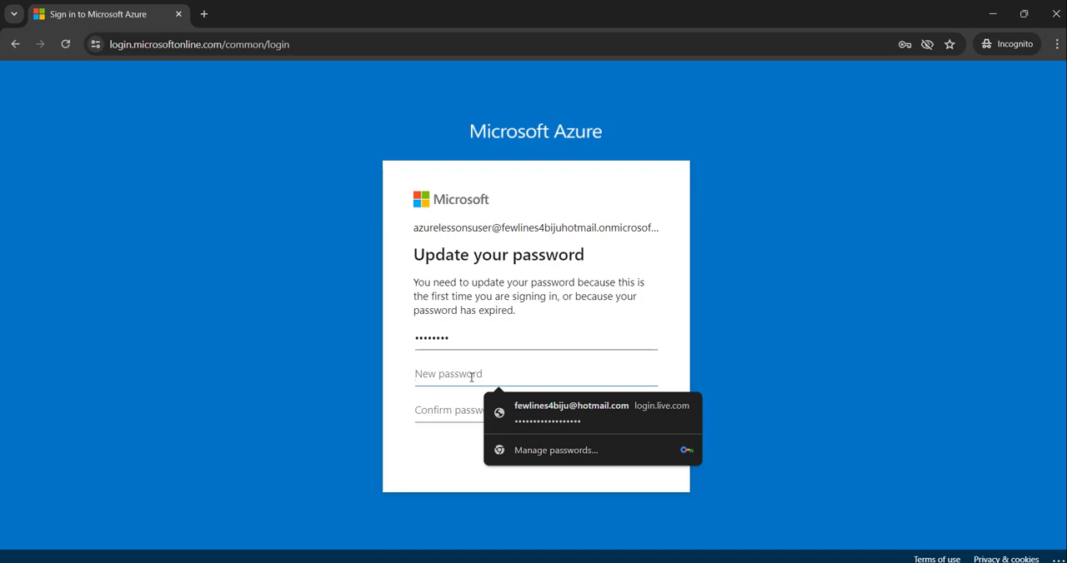
click(448, 373)
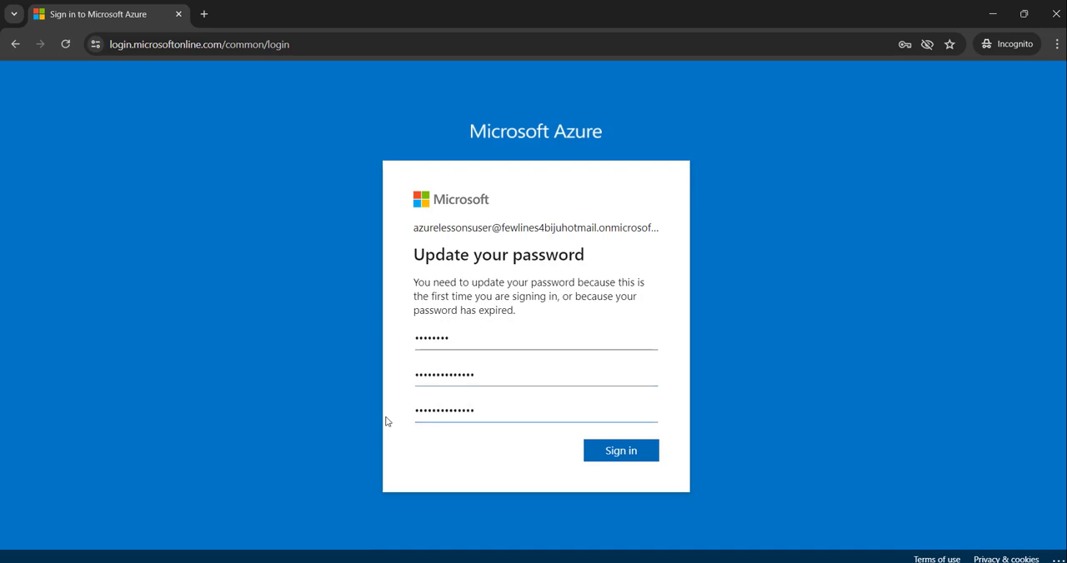
click(620, 451)
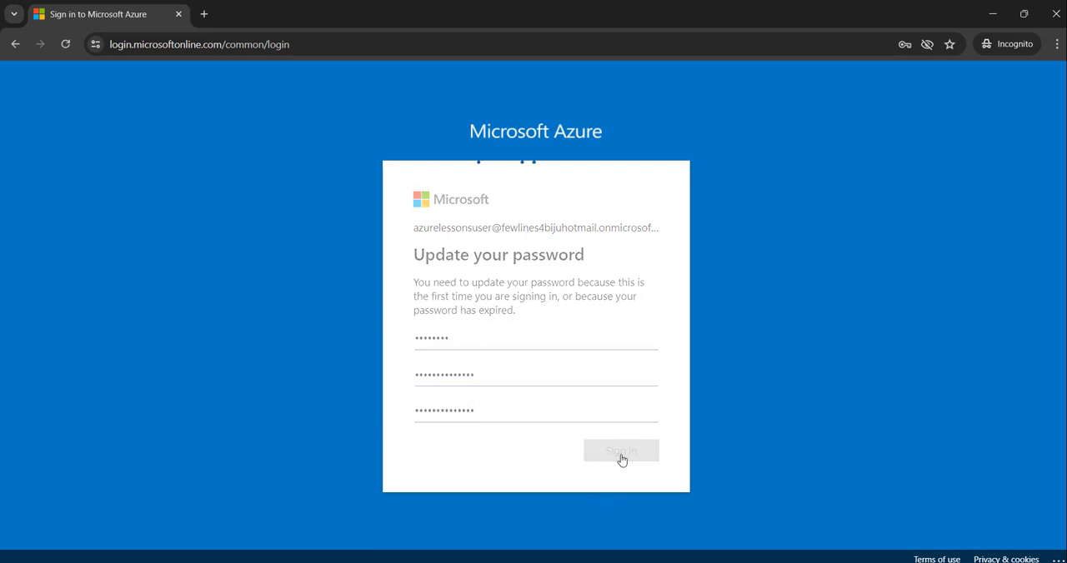
click(621, 455)
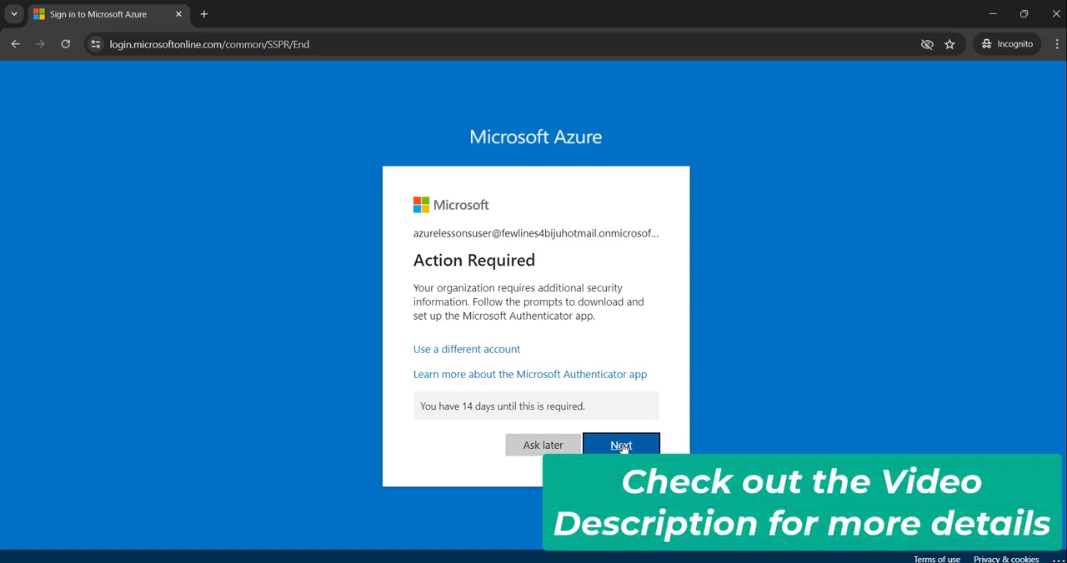
Advance to the Microsoft Authenticator setup prompt and close the admin Reset password pane.
click(621, 445)
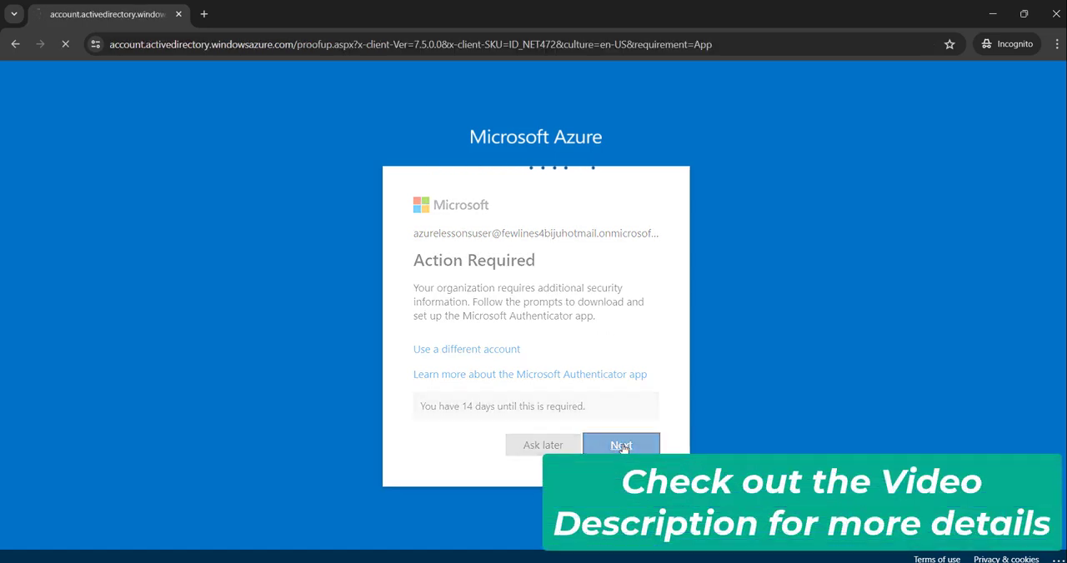
click(621, 445)
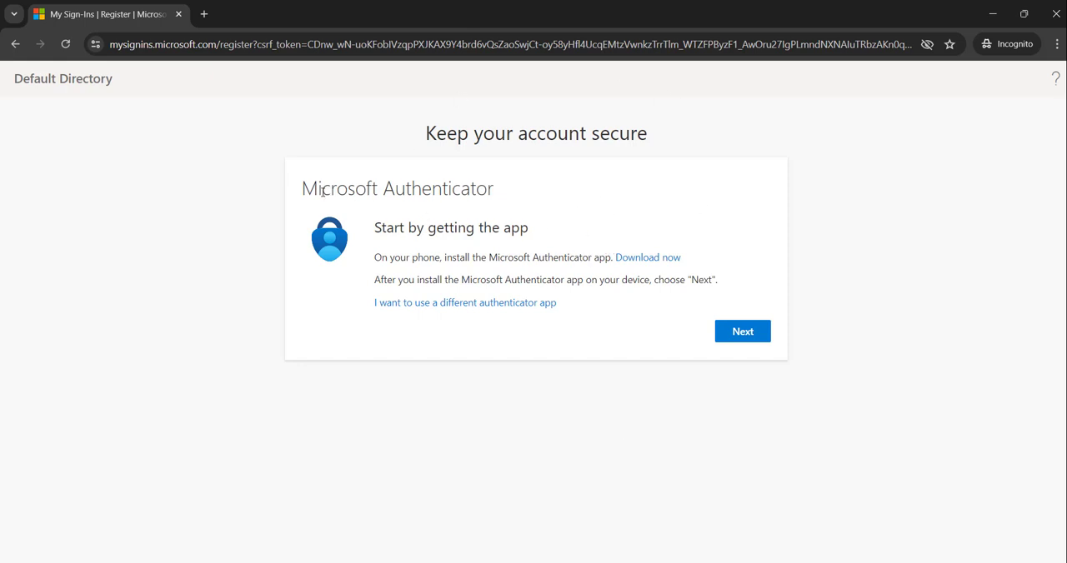
mouse_move(385, 213)
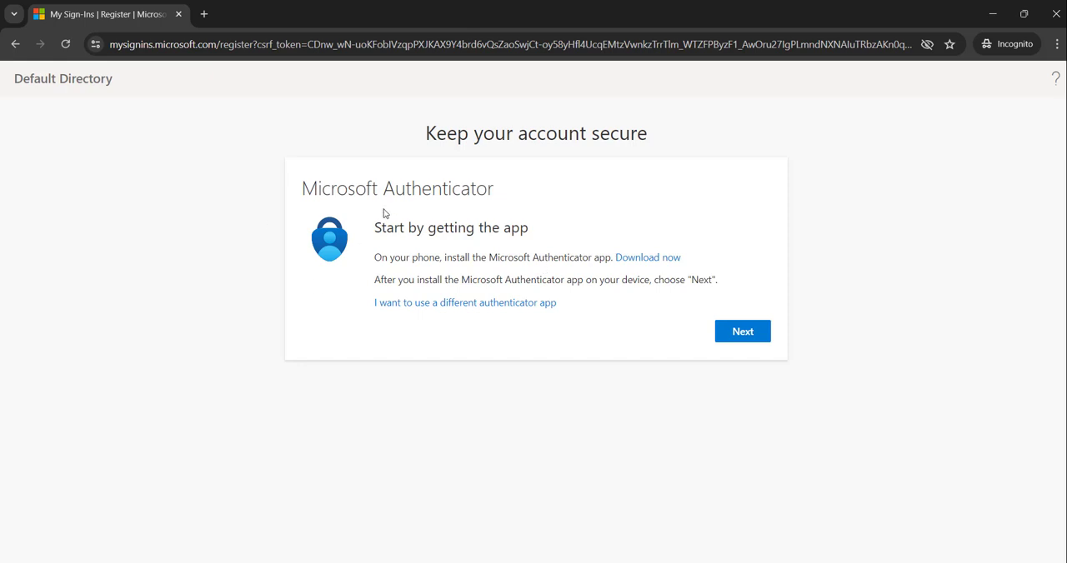
mouse_move(598, 299)
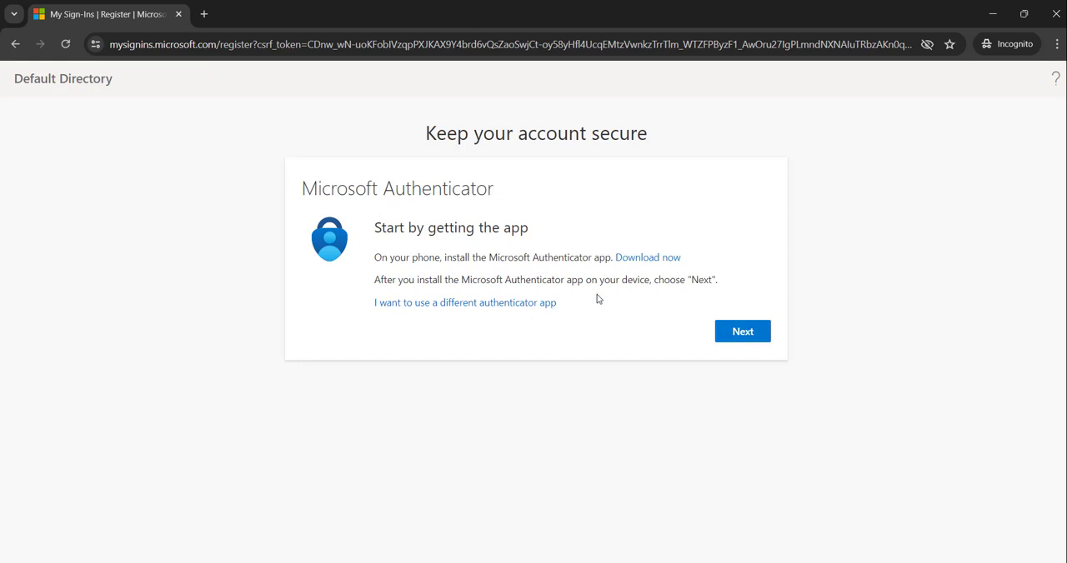
mouse_move(742, 331)
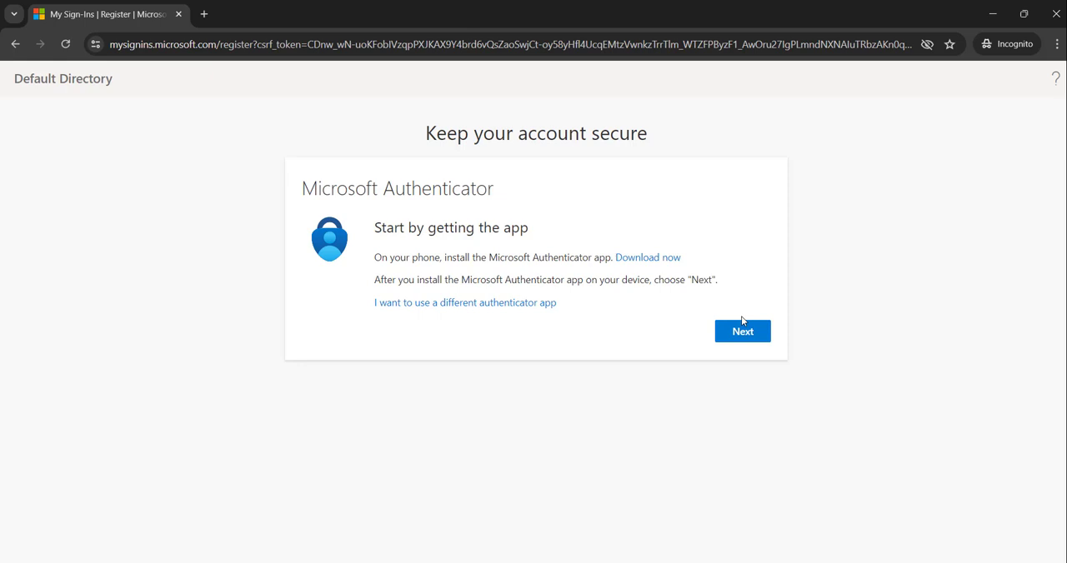
mouse_move(746, 140)
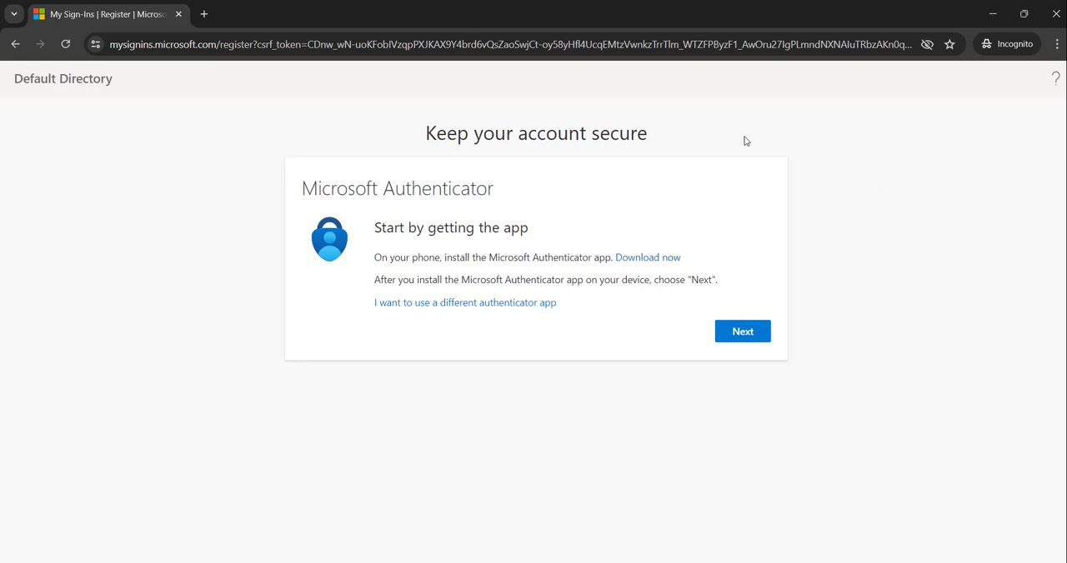
mouse_move(783, 238)
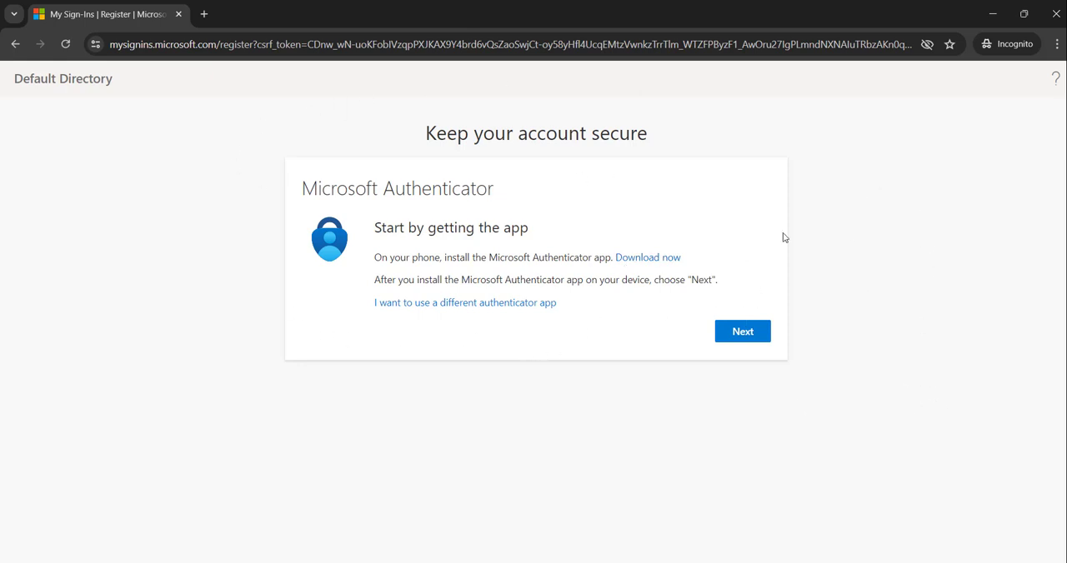
mouse_move(766, 158)
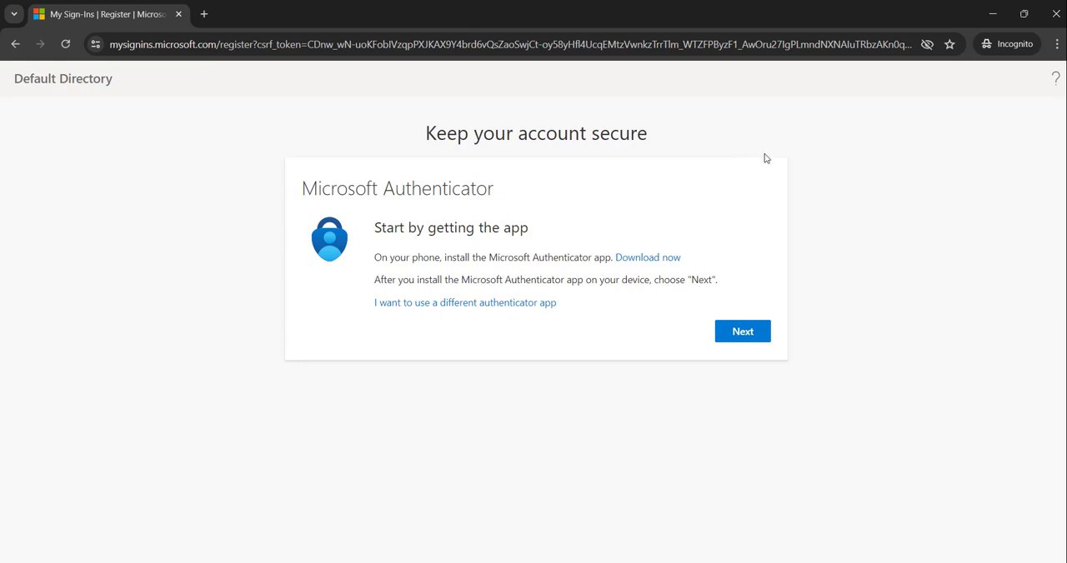
mouse_move(794, 319)
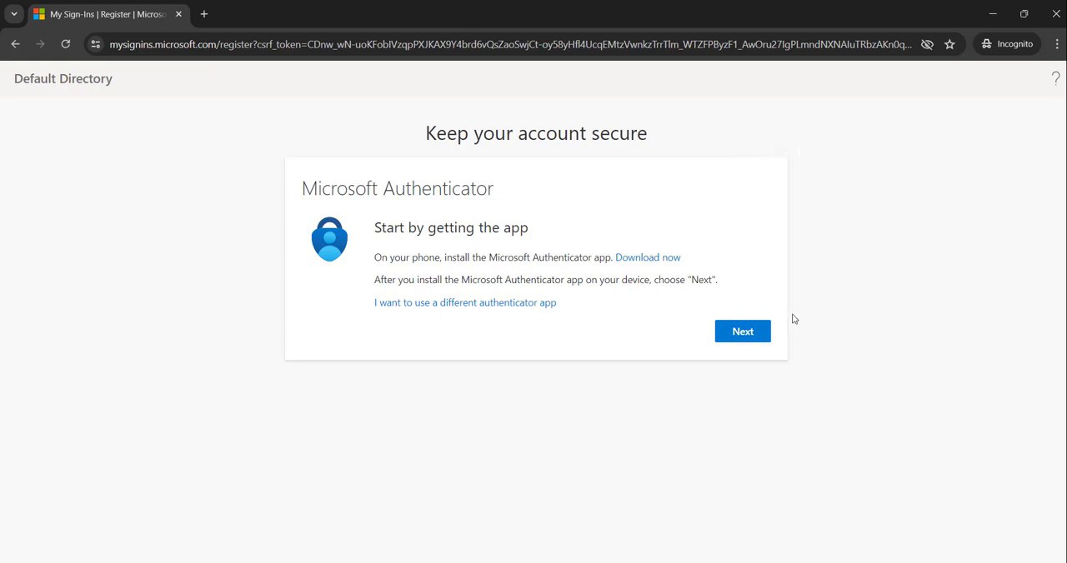
mouse_move(856, 378)
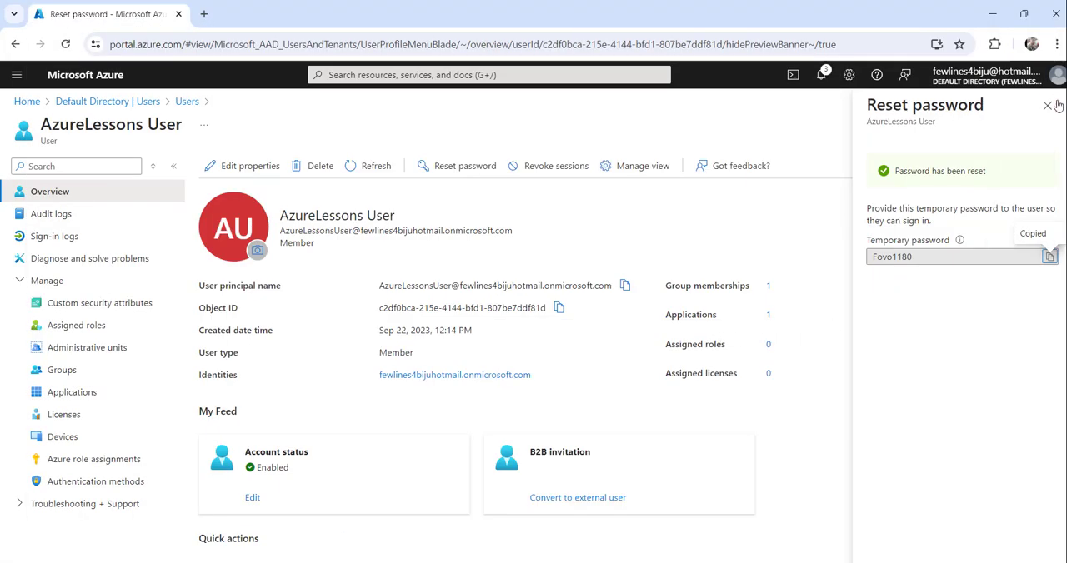
click(1048, 107)
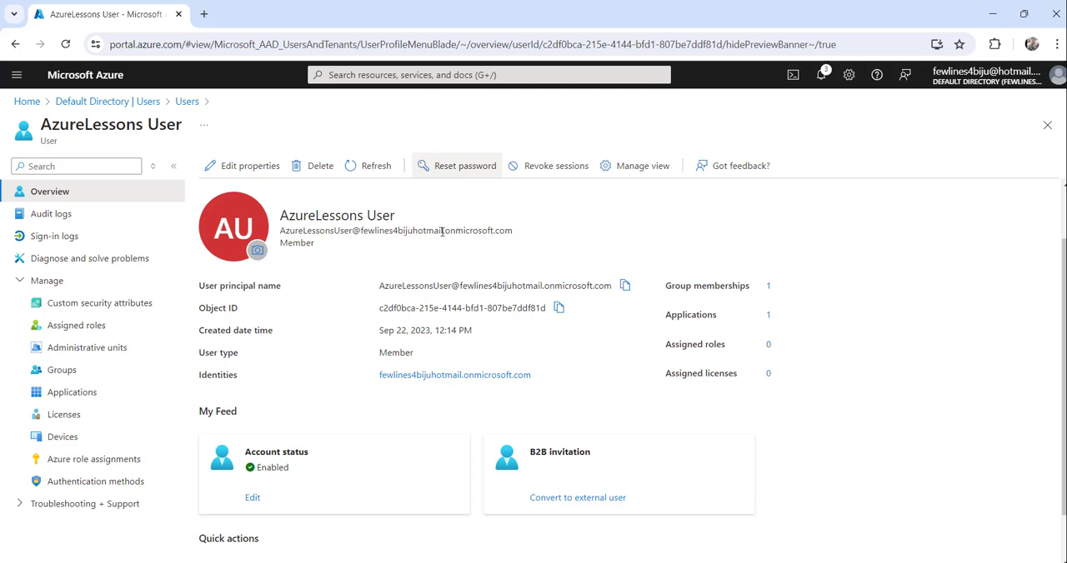